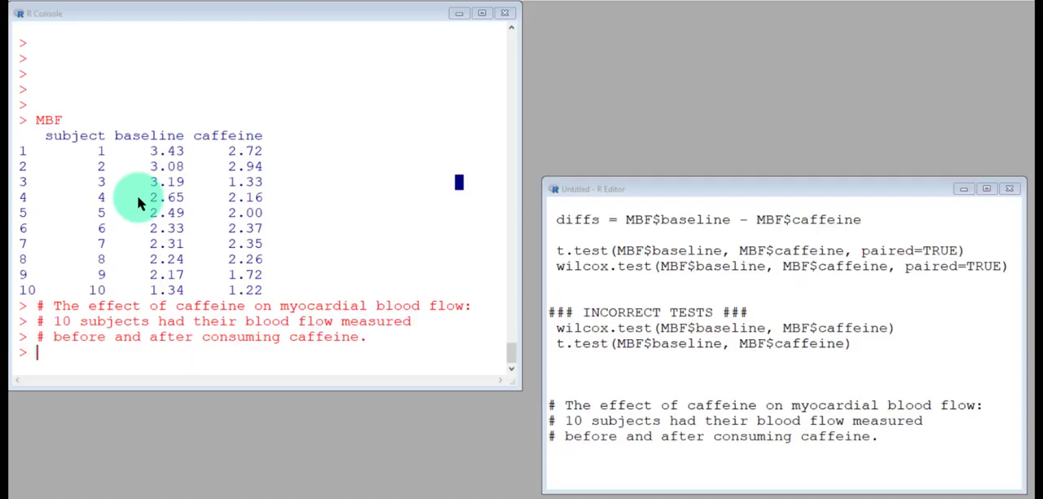
pyautogui.moveTo(273, 253)
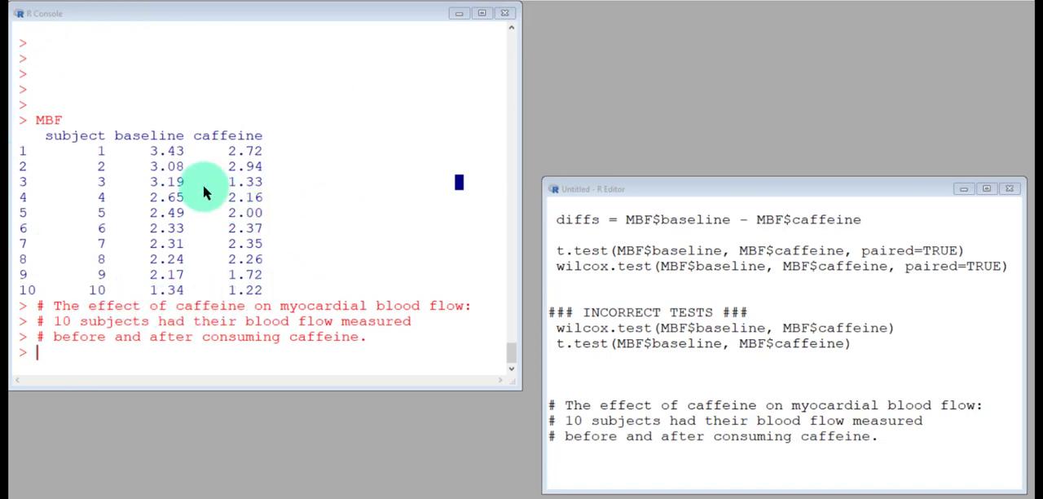
pyautogui.moveTo(37, 143)
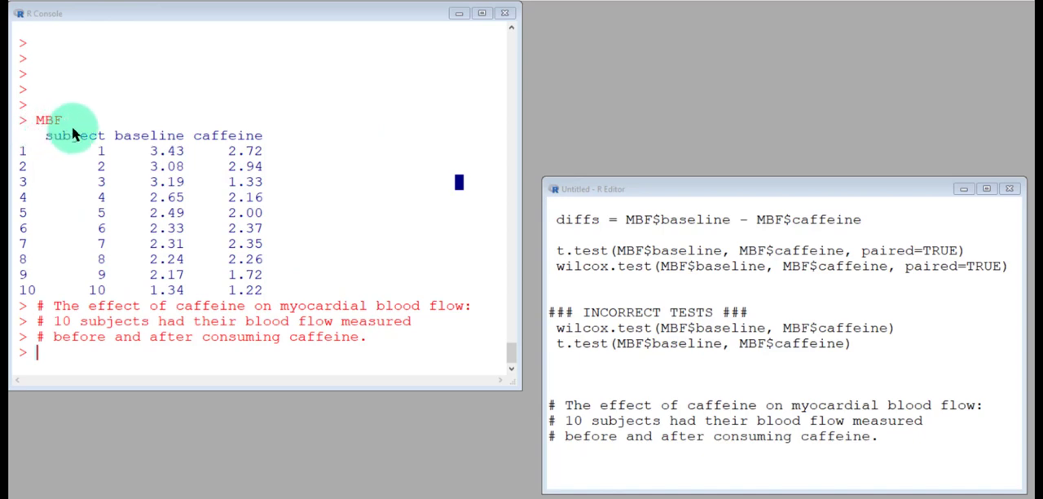
pyautogui.moveTo(110, 318)
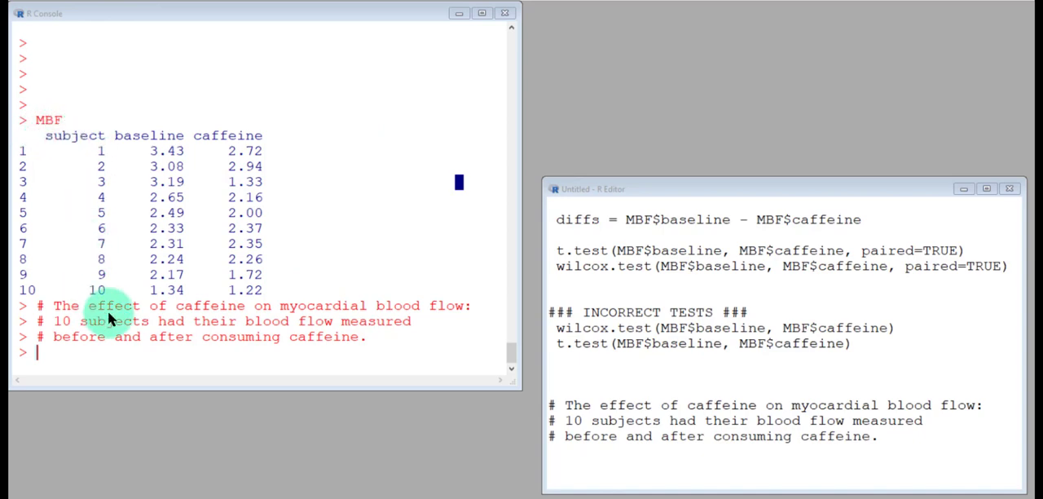
pyautogui.moveTo(134, 155)
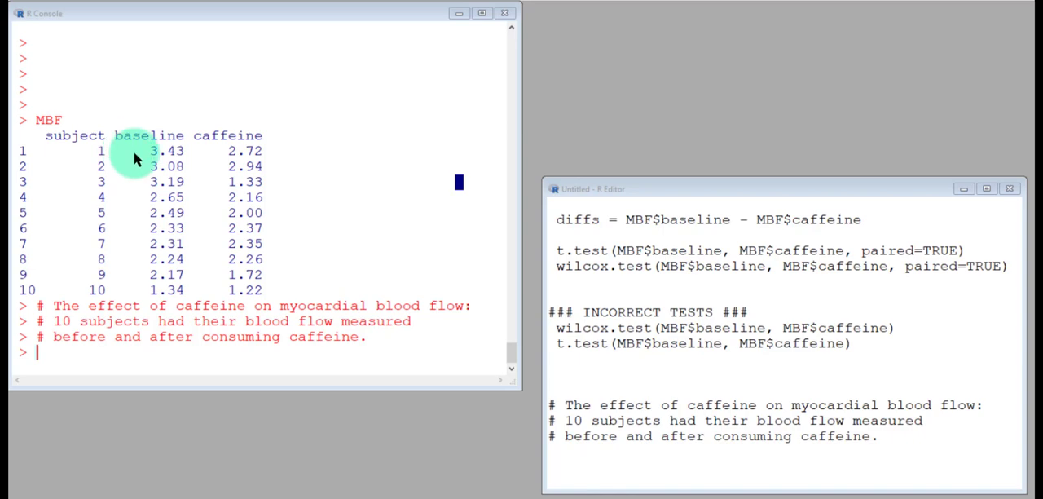
pyautogui.moveTo(151, 169)
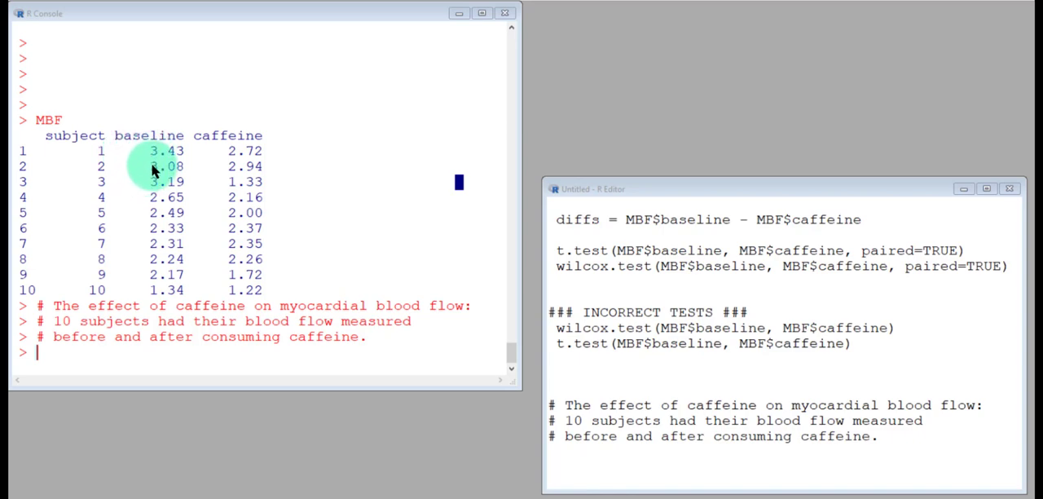
pyautogui.moveTo(273, 338)
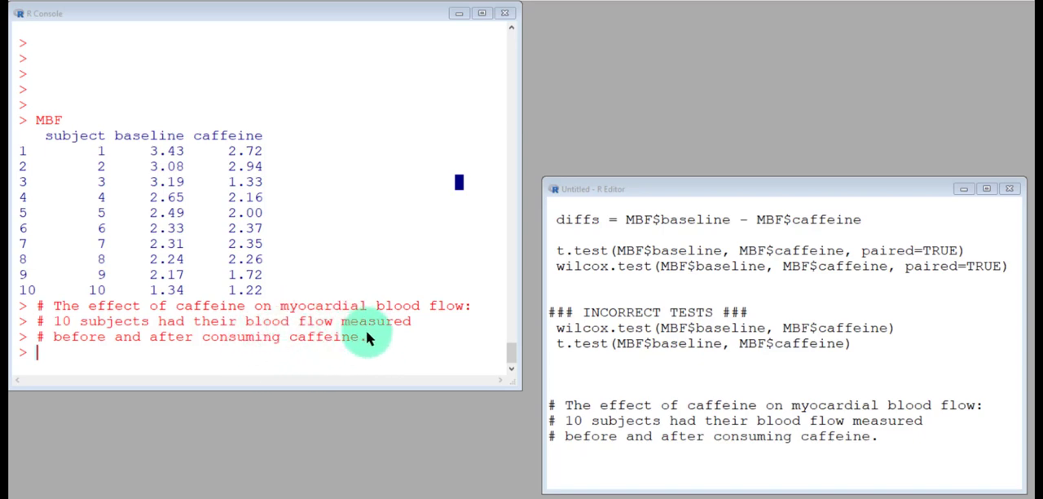
pyautogui.moveTo(363, 295)
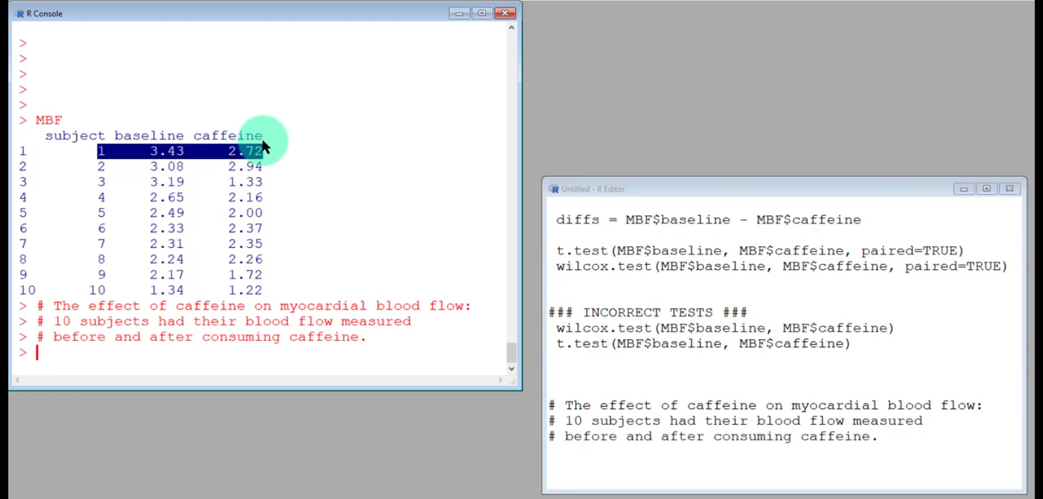
pyautogui.moveTo(259, 166)
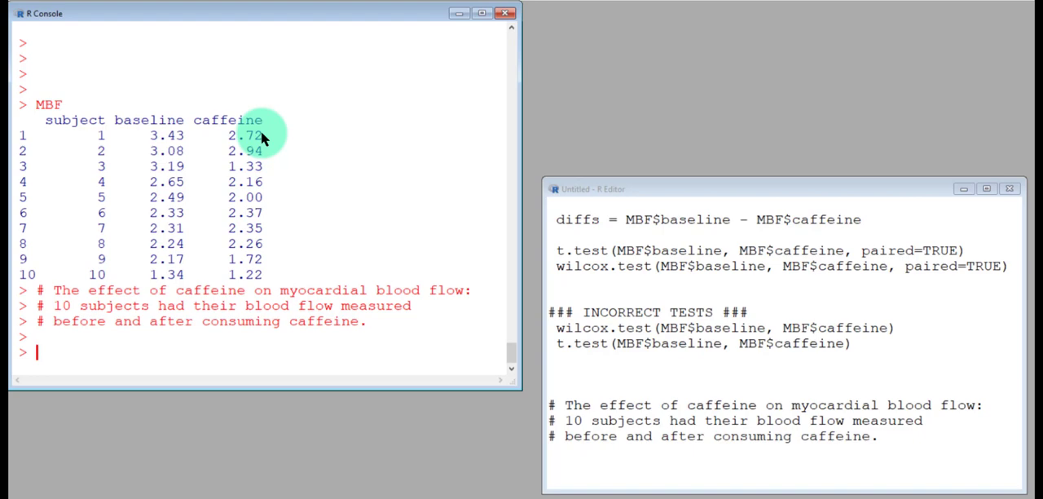
pyautogui.moveTo(98, 212)
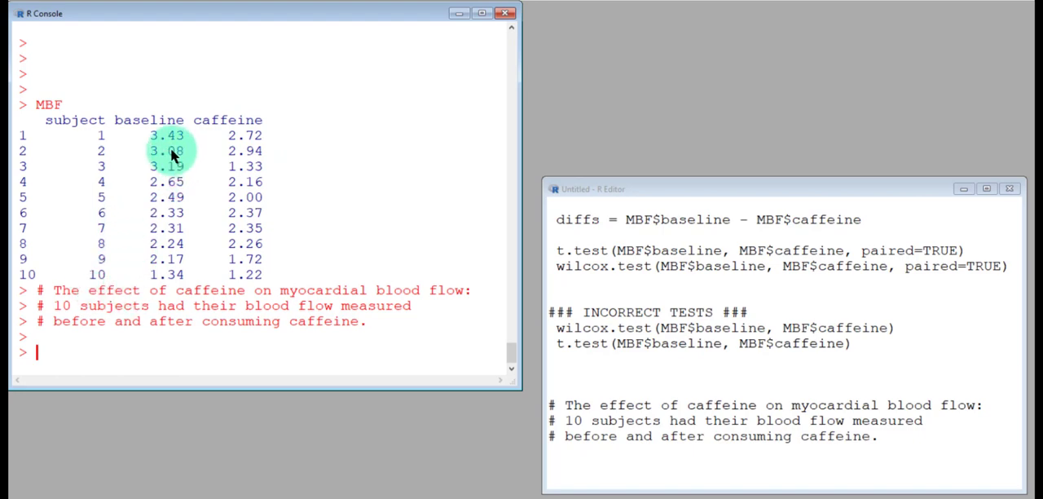
pyautogui.moveTo(196, 195)
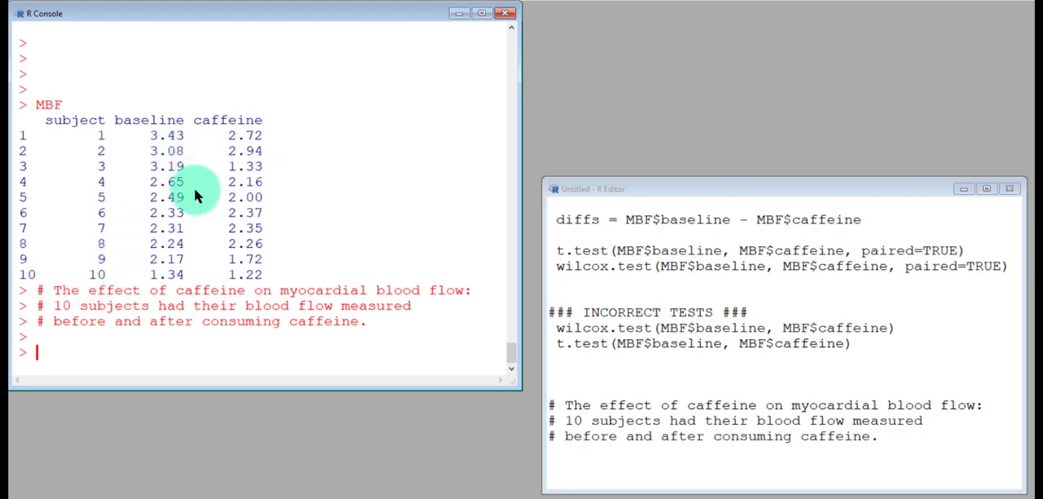
pyautogui.moveTo(203, 198)
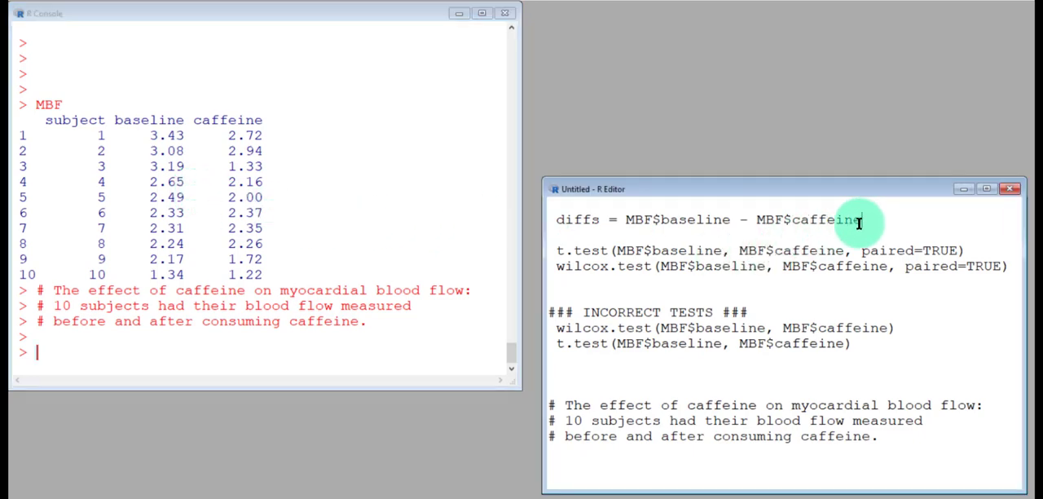
# Compute the baseline-minus-caffeine diffs and run shapiro.test(diffs) on them
pyautogui.press('Enter')
pyautogui.write('sha')
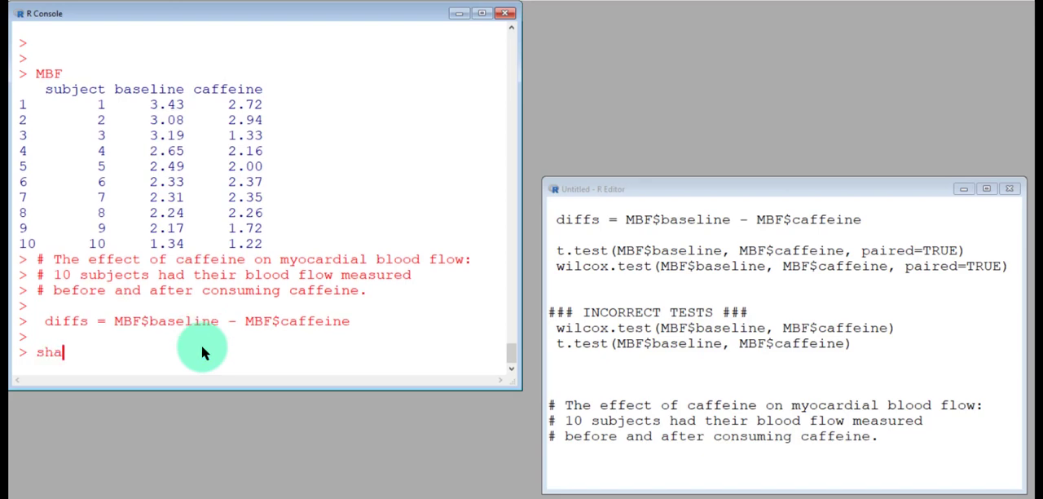
pyautogui.write('piro.test(diffs')
pyautogui.write('qqline(diffs)')
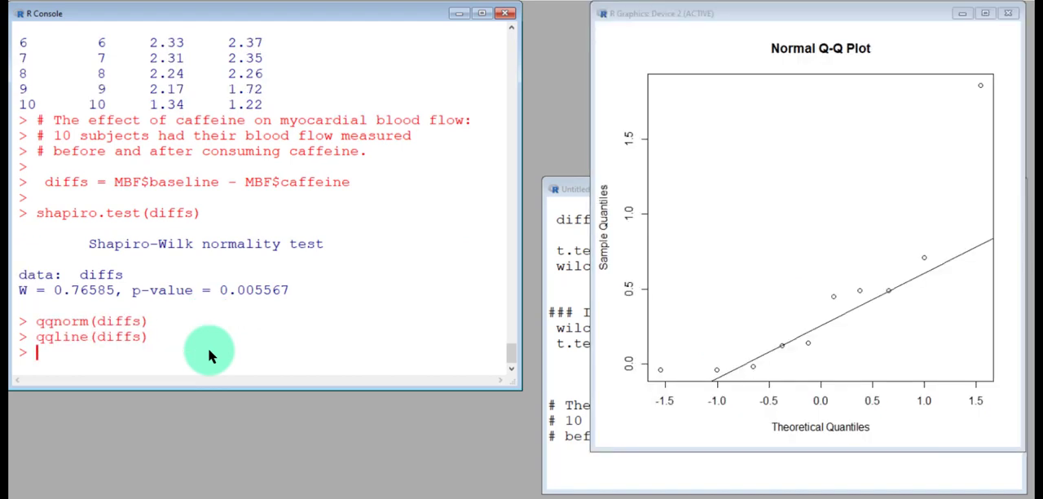
pyautogui.moveTo(350, 216)
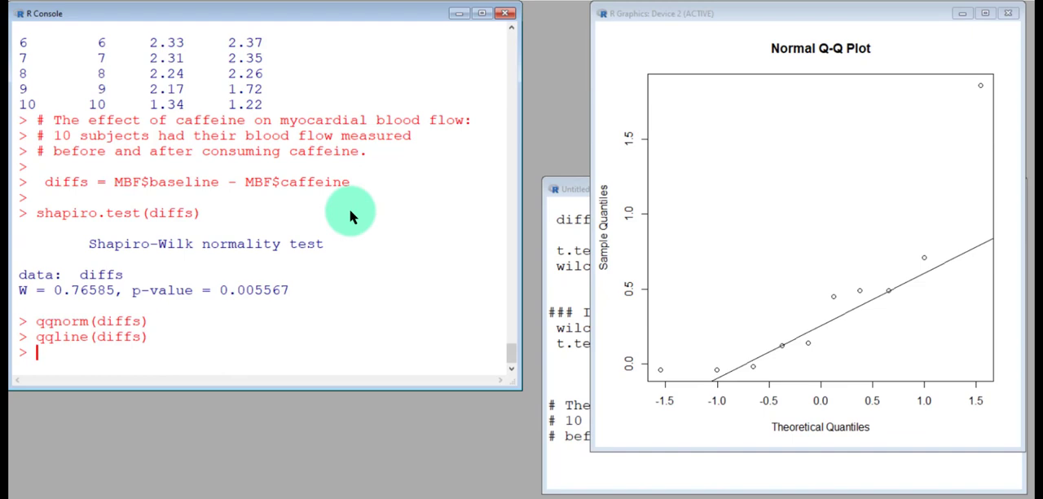
pyautogui.moveTo(293, 273)
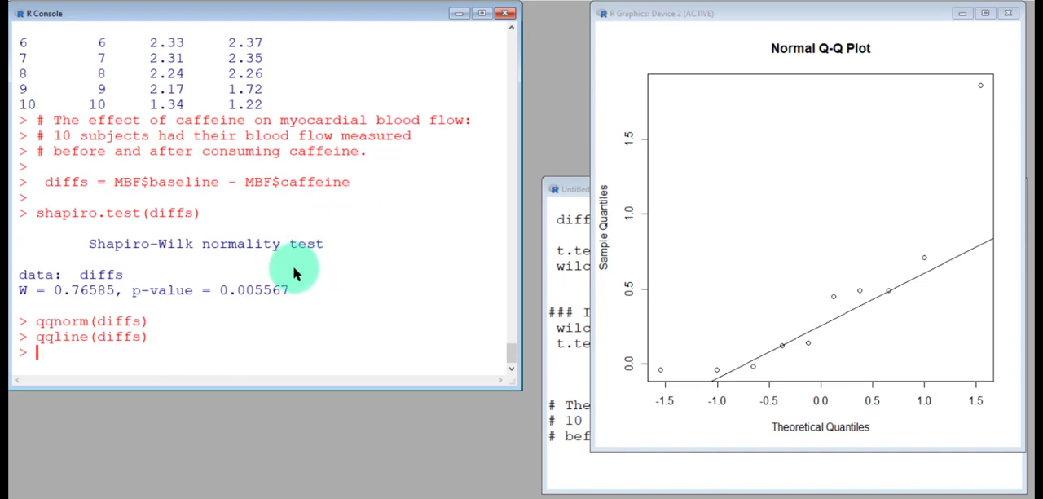
pyautogui.moveTo(277, 65)
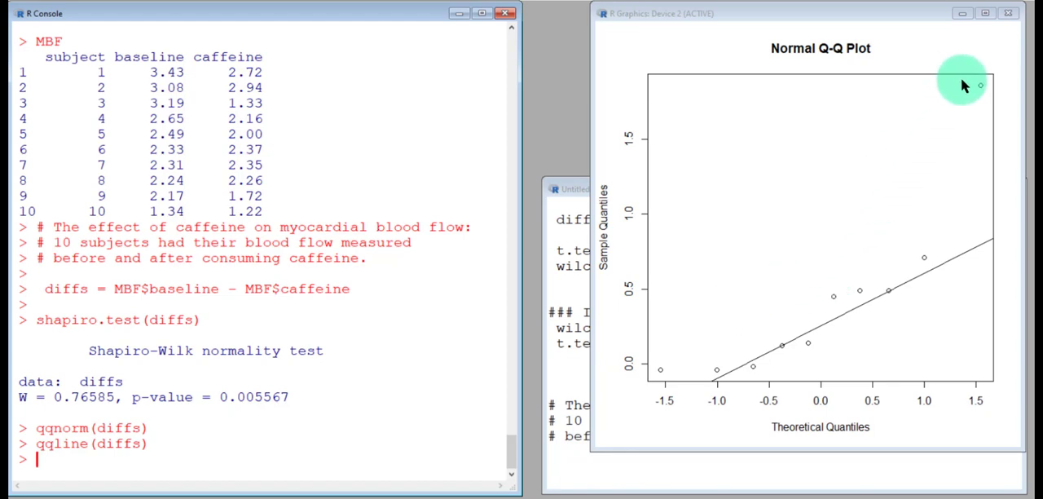
pyautogui.moveTo(972, 87)
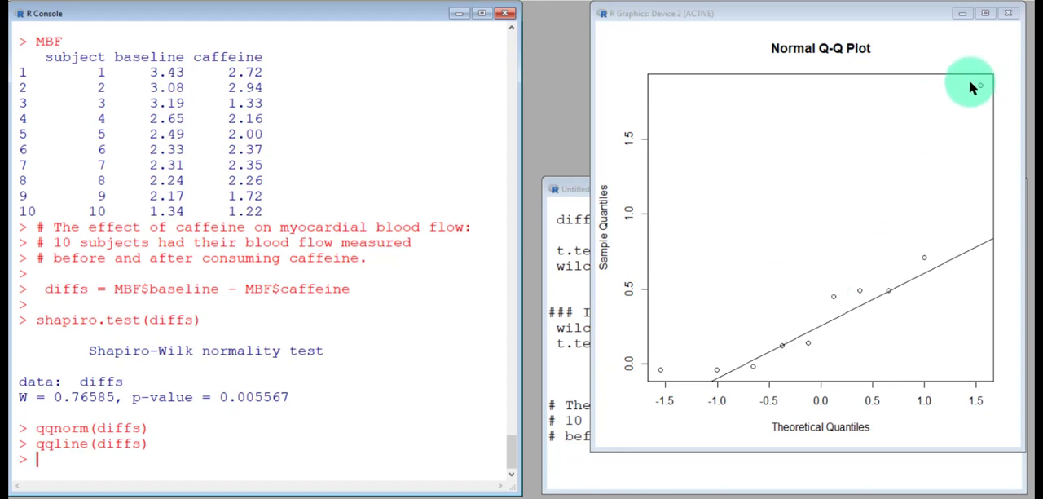
pyautogui.moveTo(687, 373)
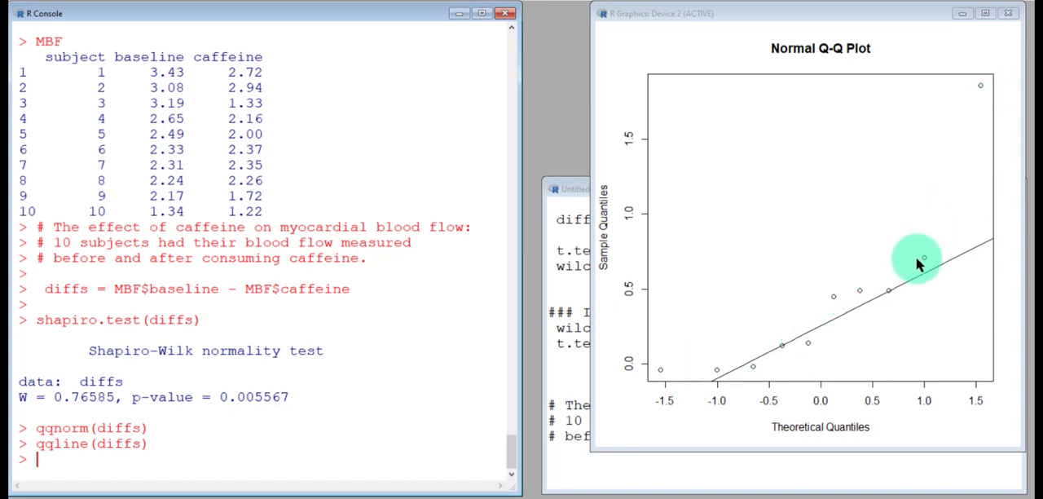
pyautogui.moveTo(978, 78)
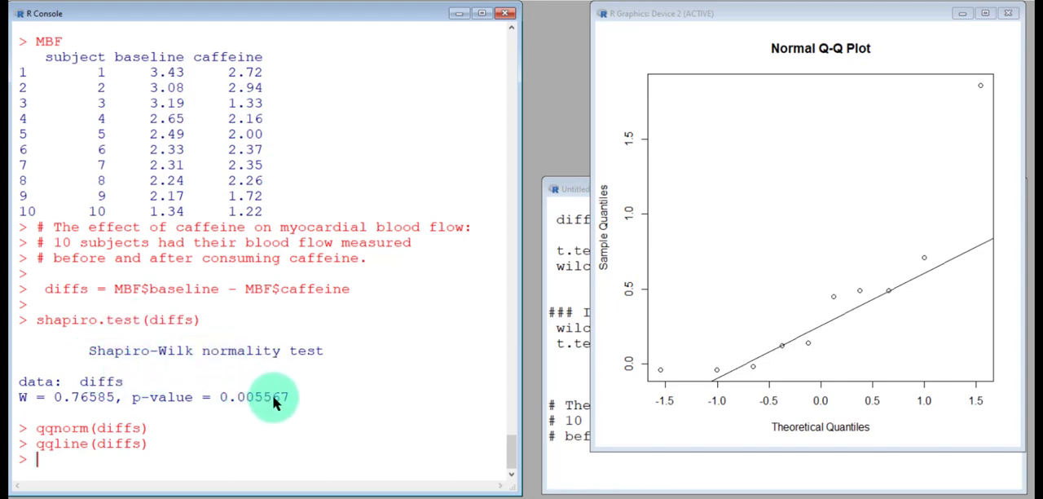
pyautogui.moveTo(302, 403)
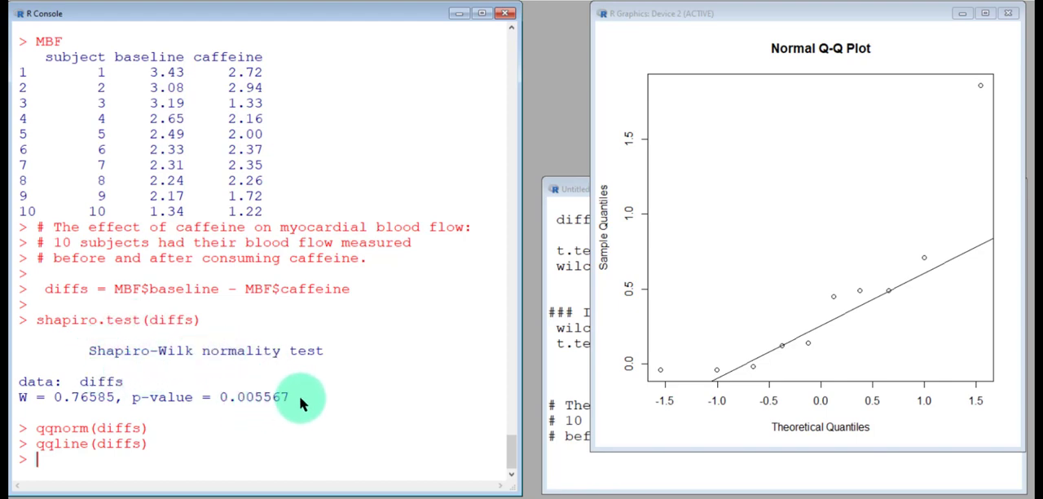
pyautogui.moveTo(299, 400)
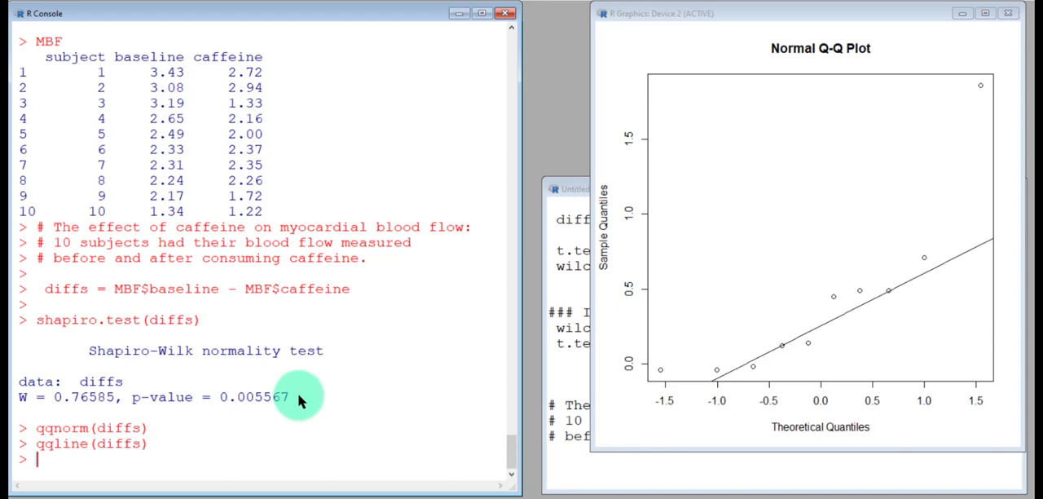
pyautogui.moveTo(292, 404)
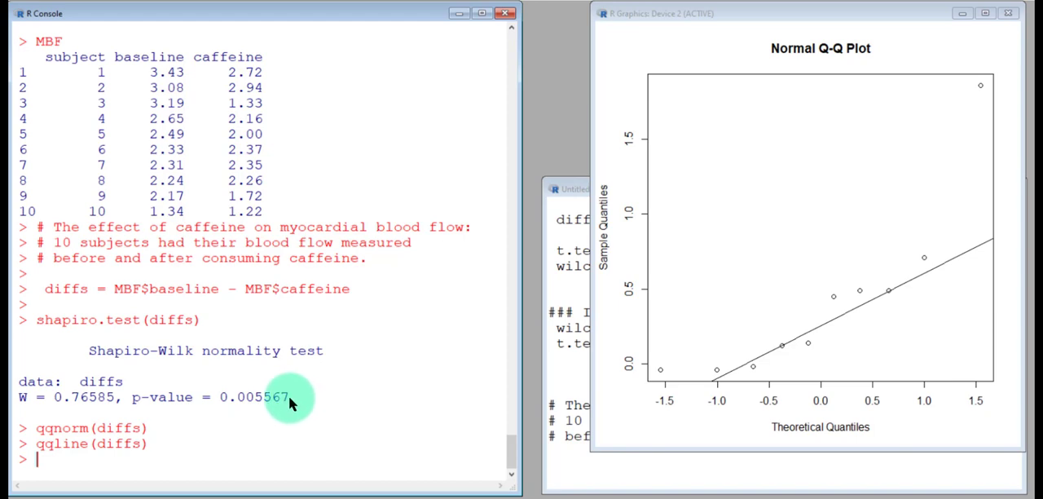
pyautogui.moveTo(236, 418)
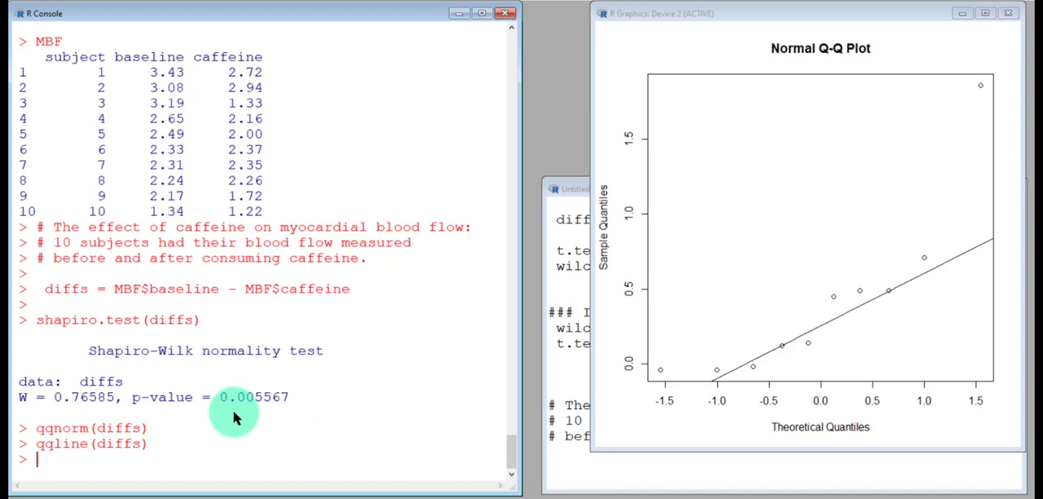
pyautogui.moveTo(243, 441)
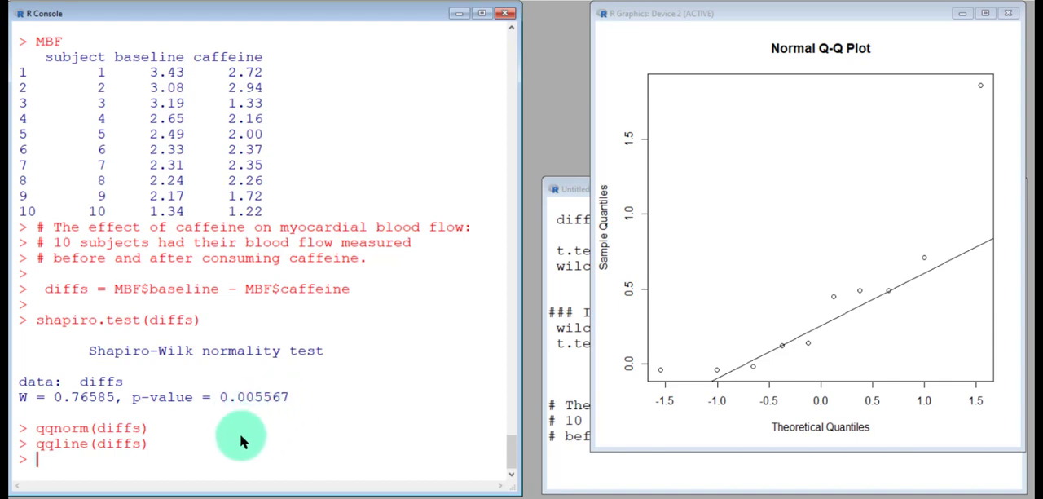
pyautogui.moveTo(229, 391)
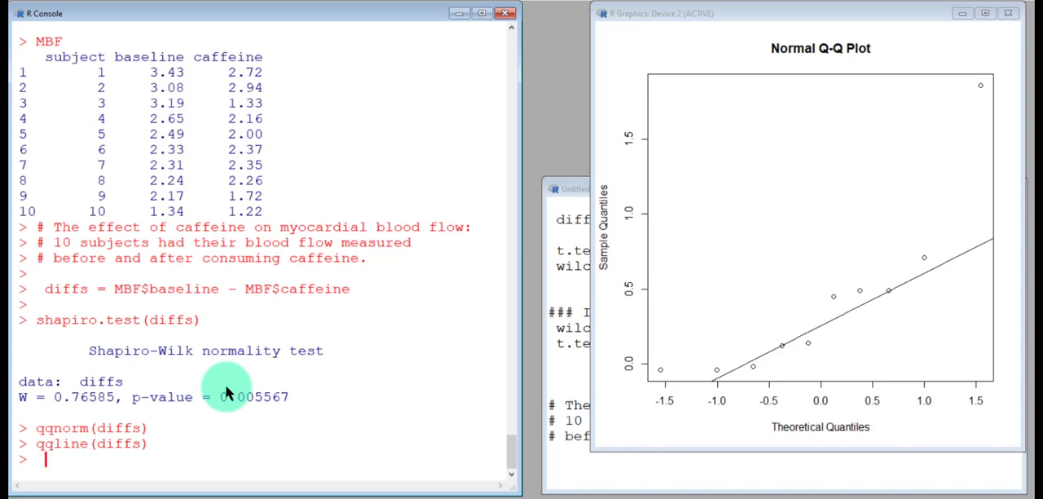
# Comment that diffs are not normally distributed and nD < 30, so the paired t-test can't be used
pyautogui.write('## diffs NOT normally distributed.')
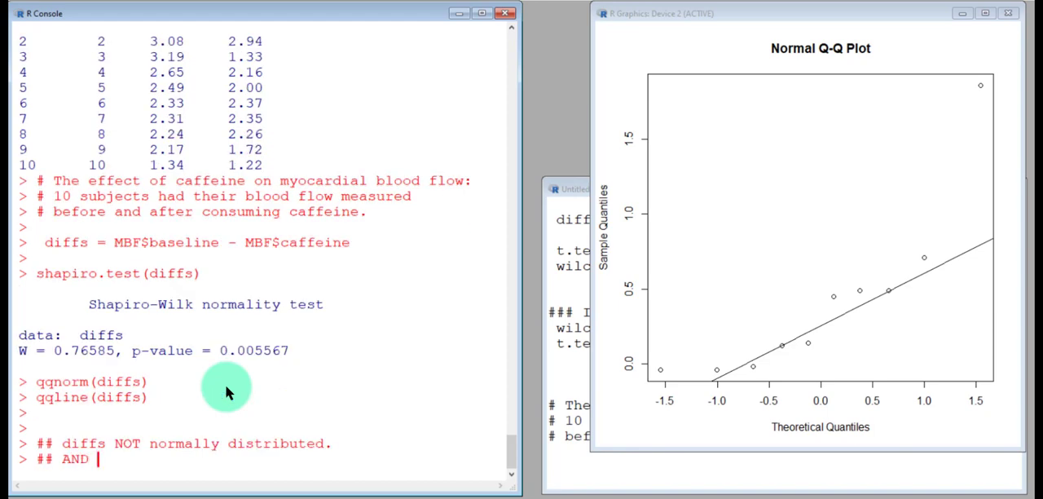
pyautogui.write('n')
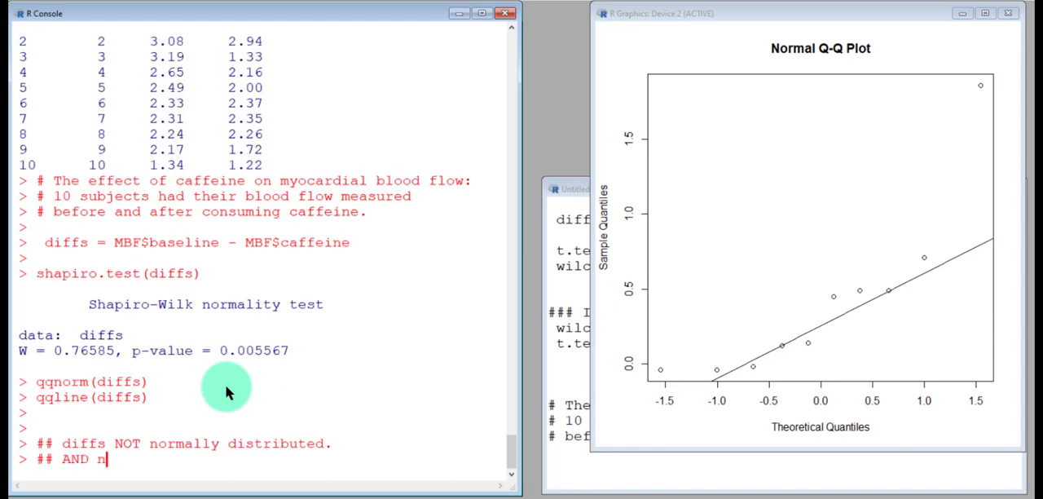
pyautogui.write('D')
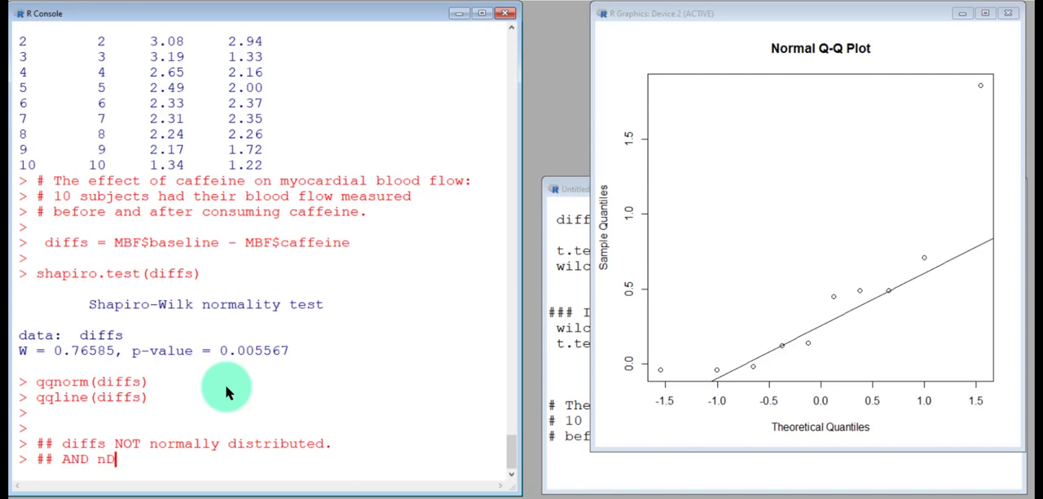
pyautogui.write('<')
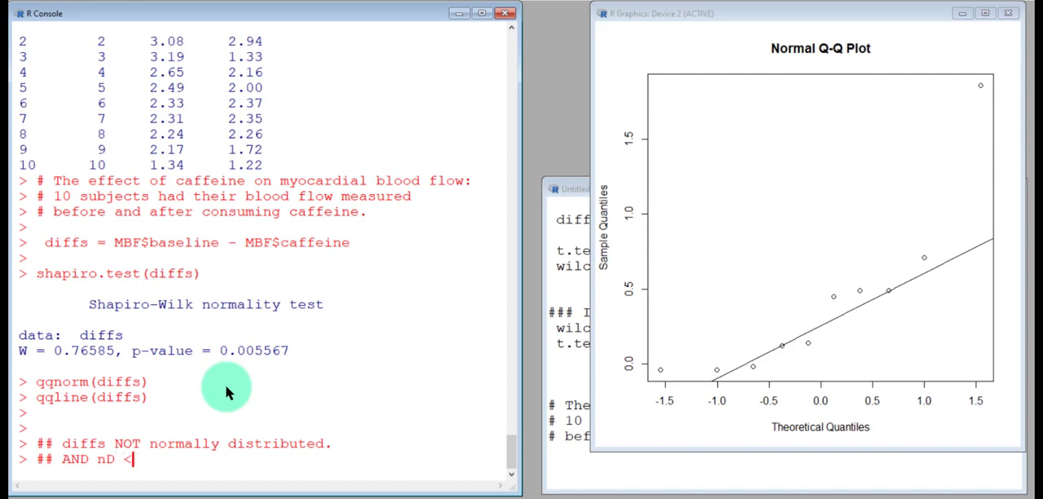
pyautogui.write('30')
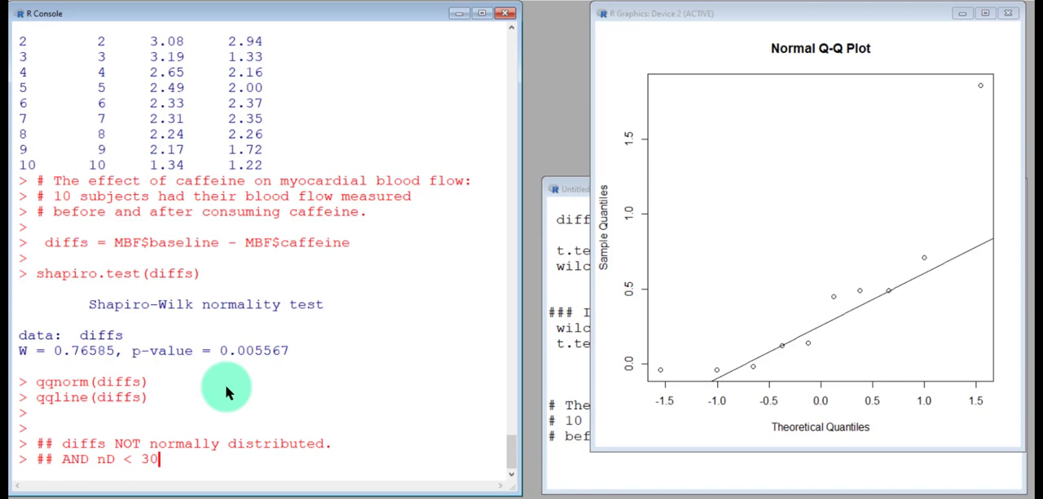
pyautogui.write('.')
pyautogui.write('##')
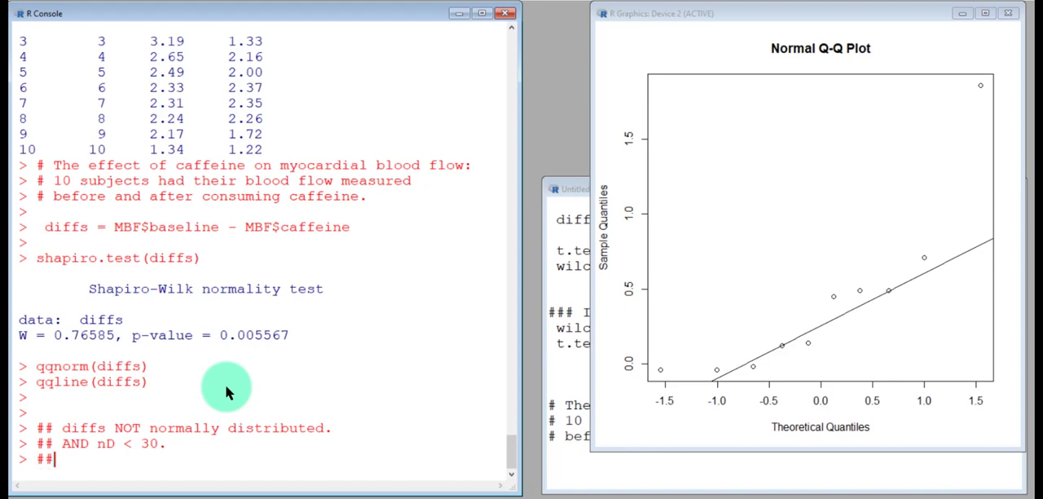
pyautogui.write('We')
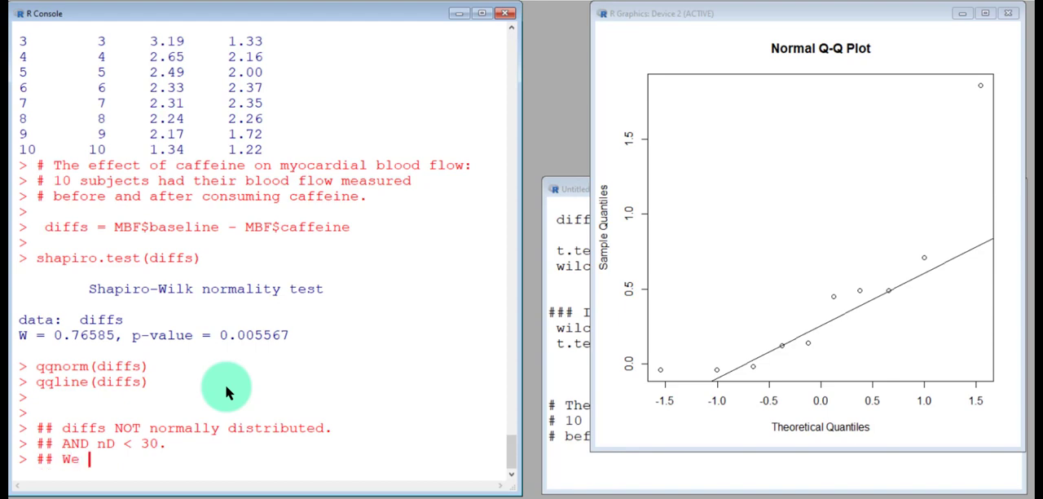
pyautogui.write('can NOT use the paired t-test to')
pyautogui.write('## compare the paired data of MBF.')
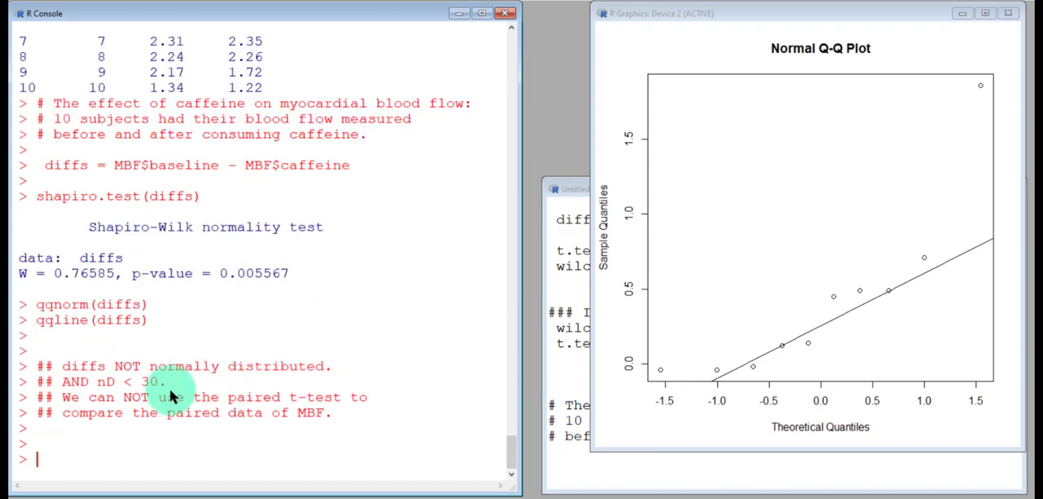
pyautogui.moveTo(500, 256)
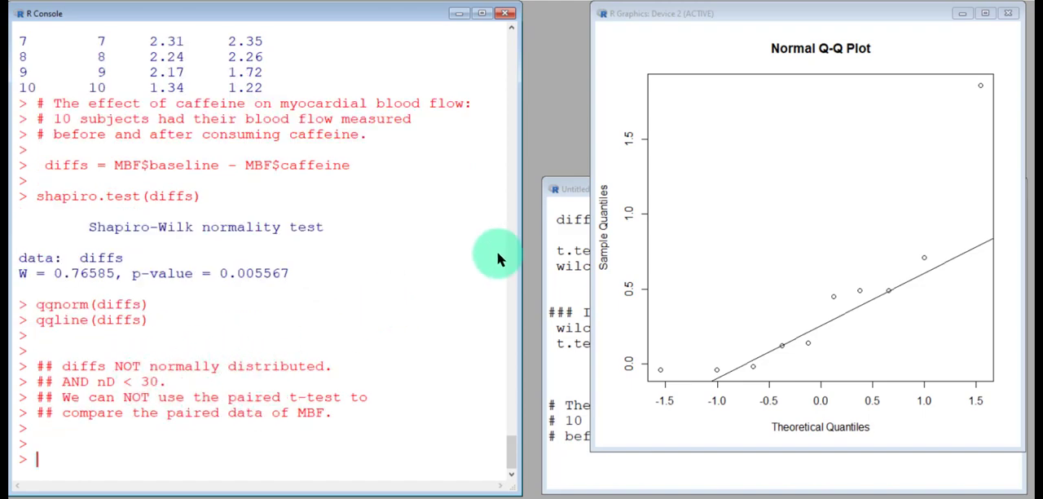
pyautogui.moveTo(1009, 13)
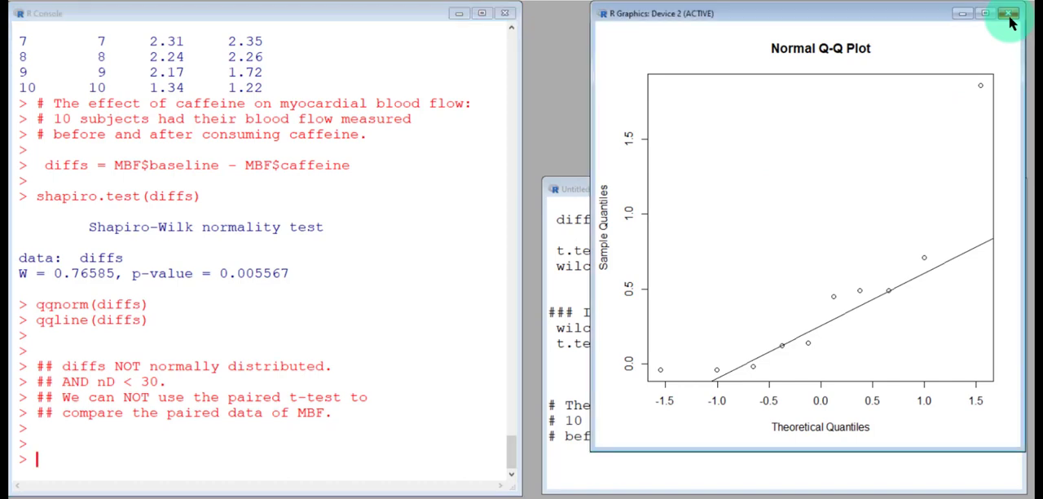
# Close the R Graphics window showing the Normal Q-Q plot
pyautogui.click(1009, 13)
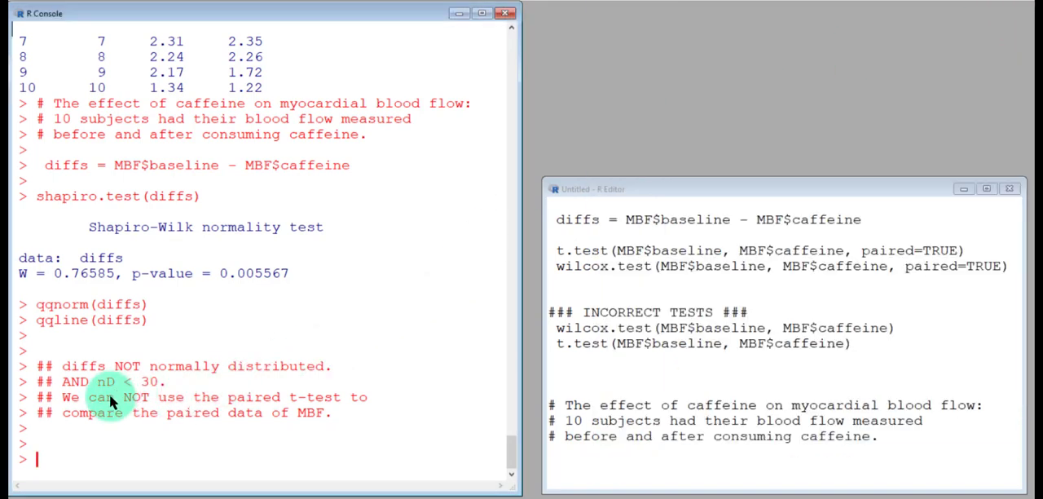
pyautogui.moveTo(312, 309)
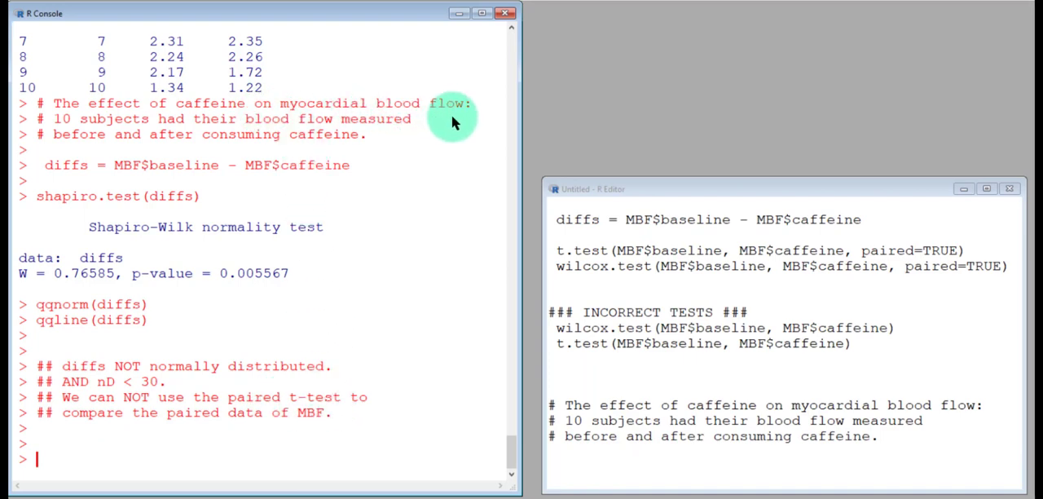
pyautogui.moveTo(365, 126)
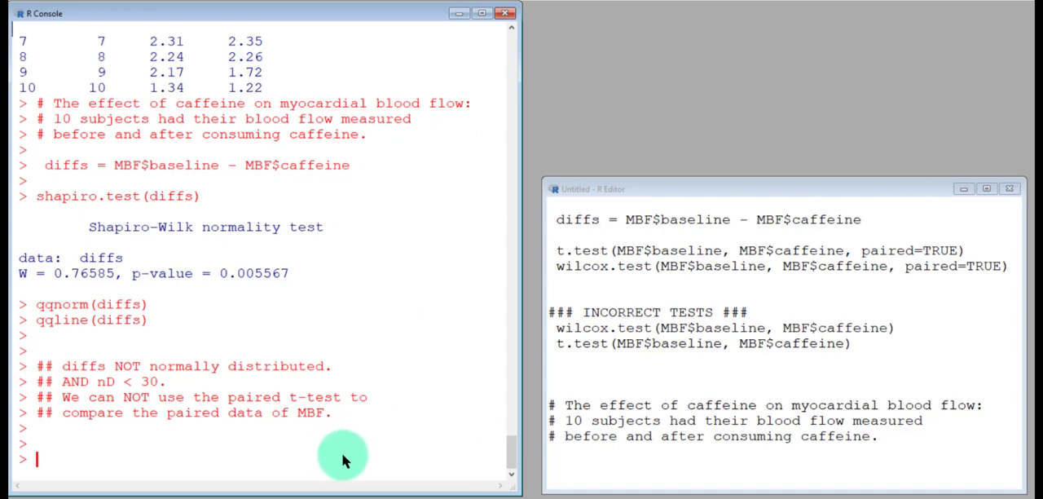
pyautogui.moveTo(354, 436)
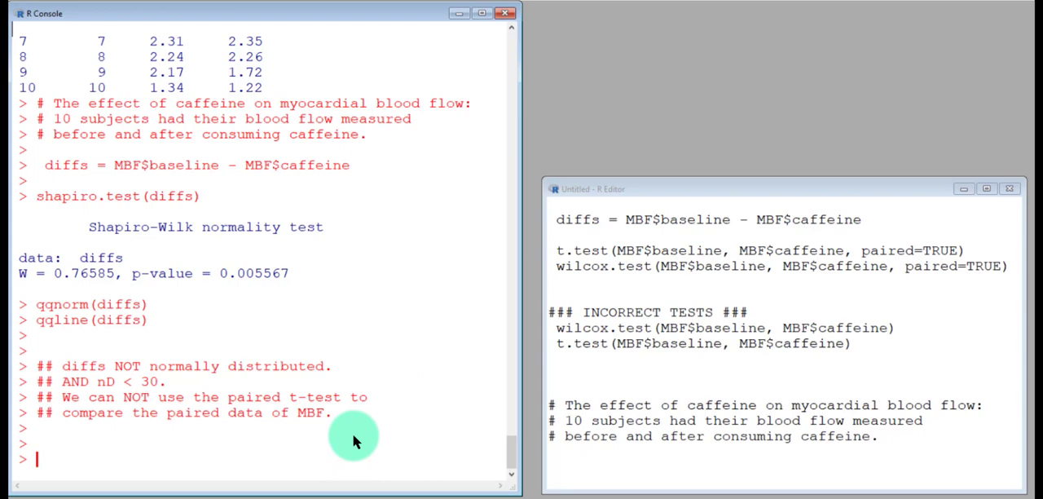
# Add the Ho comment: There is No difference in MBF before and after caffeine consumption
pyautogui.write('# Ho:')
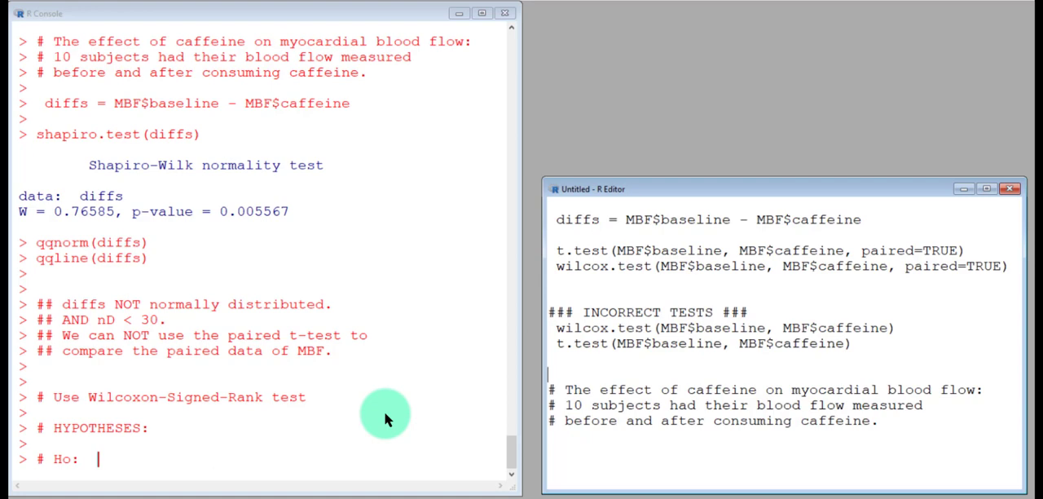
pyautogui.write('Th')
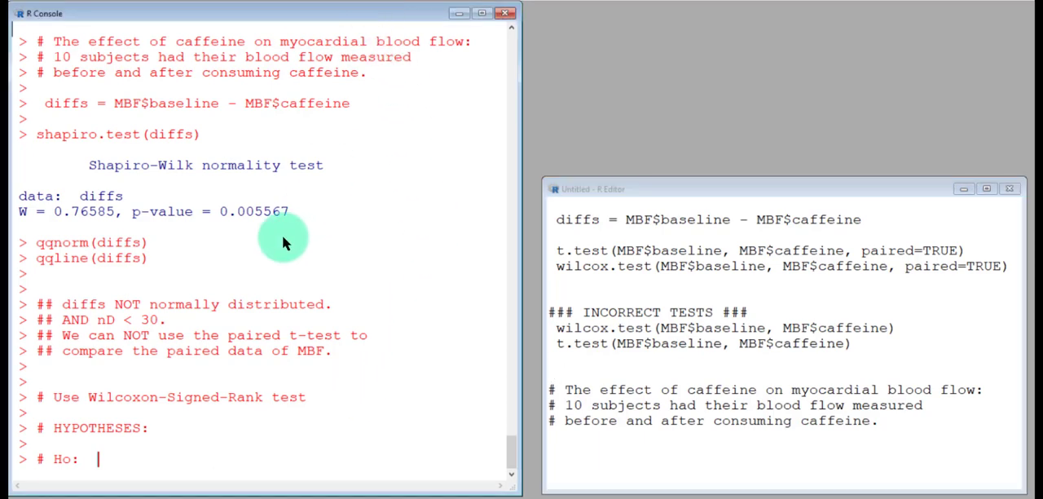
pyautogui.write('There is')
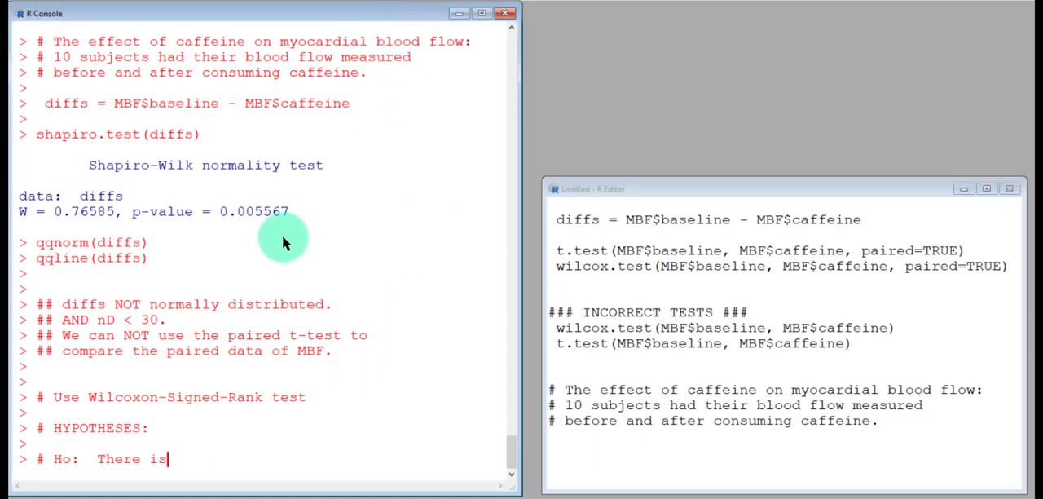
pyautogui.write('No')
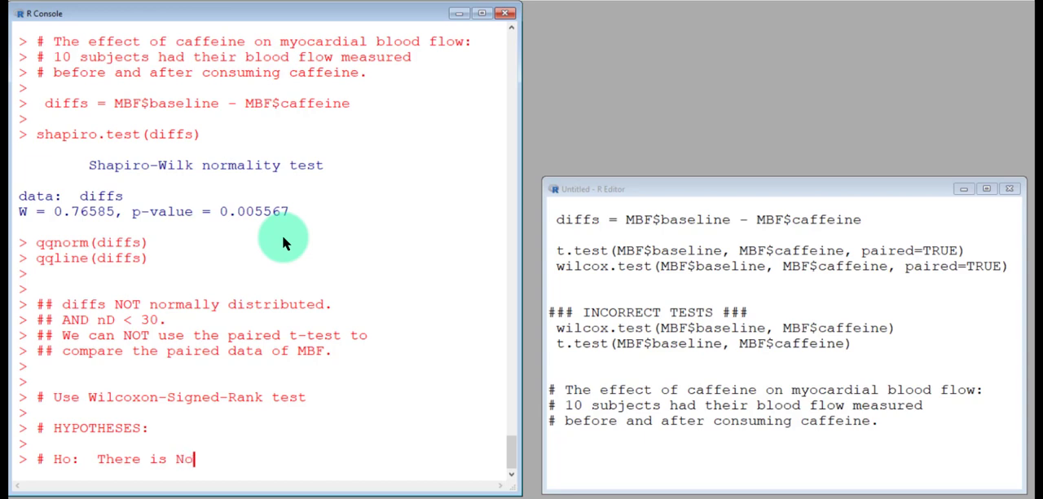
pyautogui.write('difference in M')
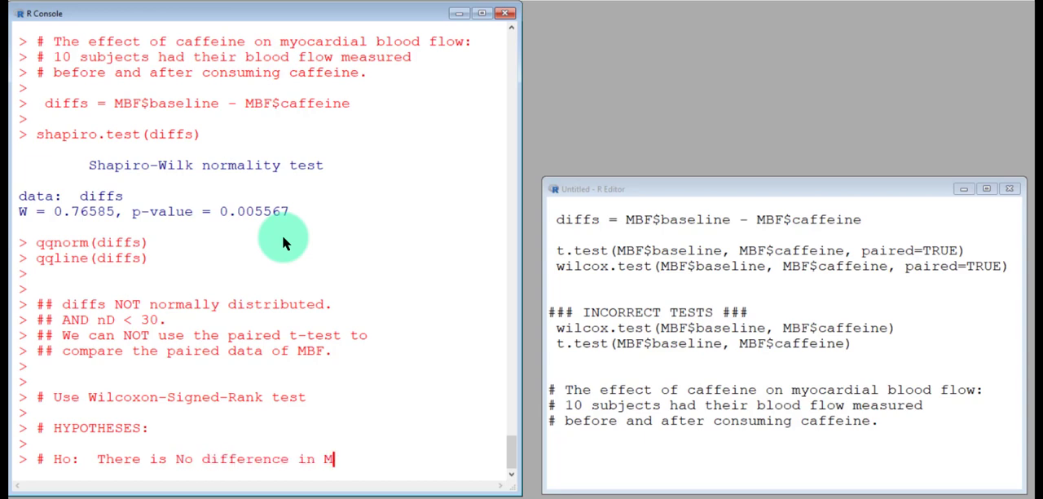
pyautogui.write('BF')
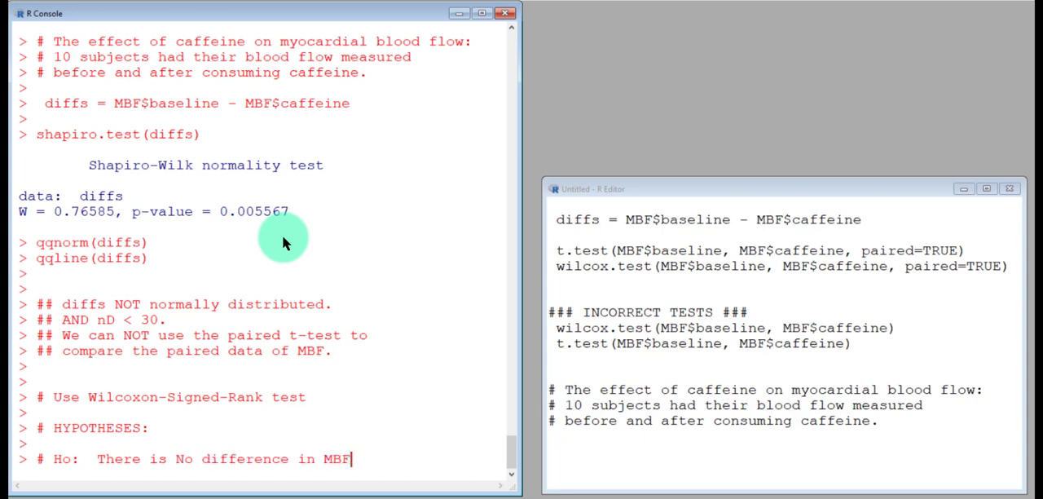
pyautogui.write('before and after caffeine consumption')
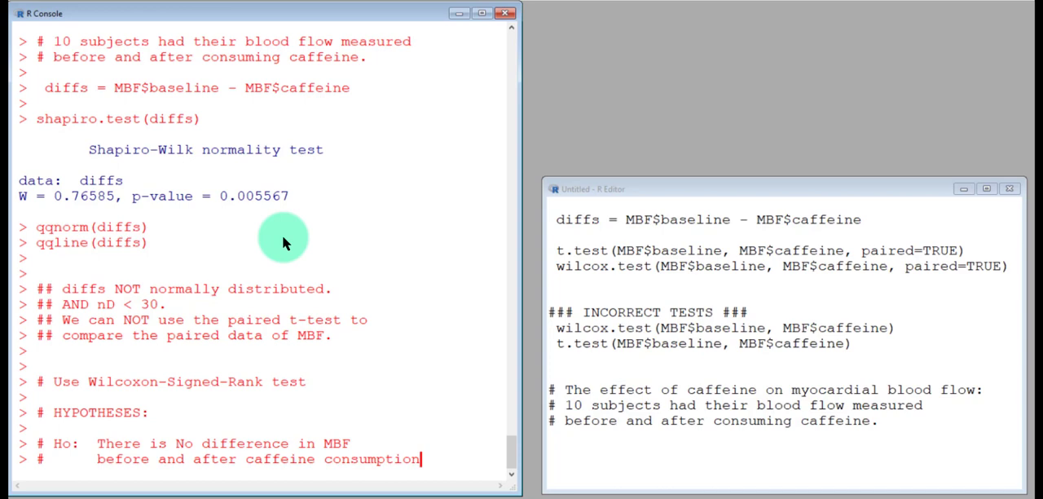
pyautogui.press('Return')
pyautogui.write('# Ho:  There is No difference in MBF')
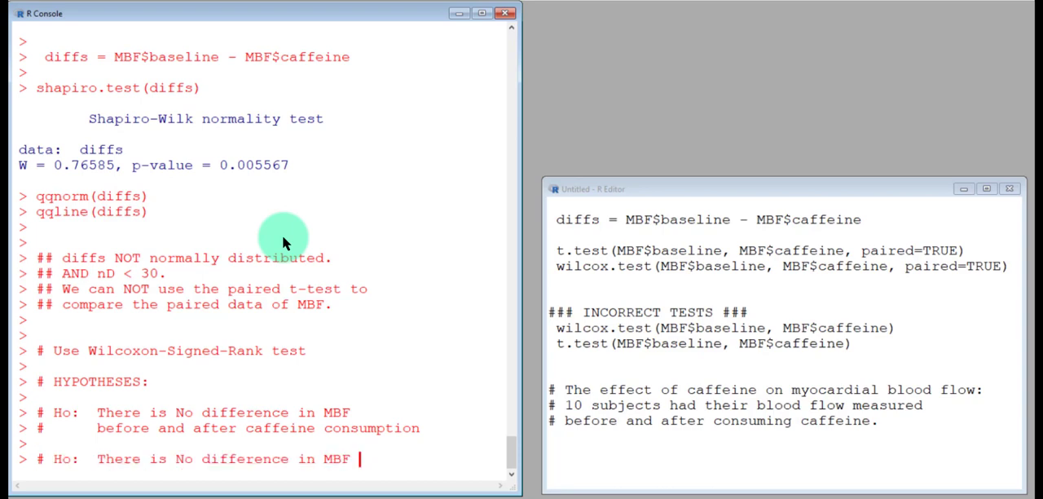
# Edit the recalled line into the HA comment about MBF before and after caffeine consumption
pyautogui.write('A')
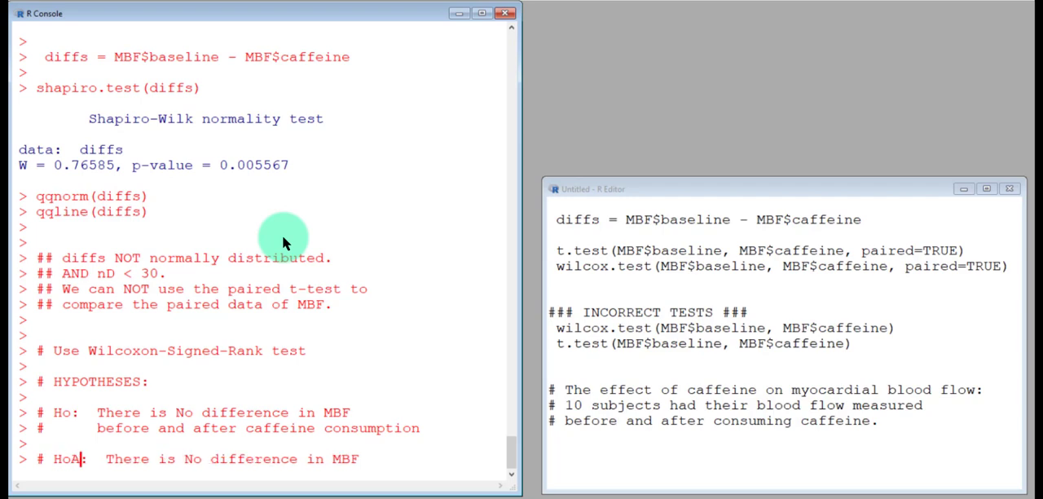
pyautogui.press('BackSpace')
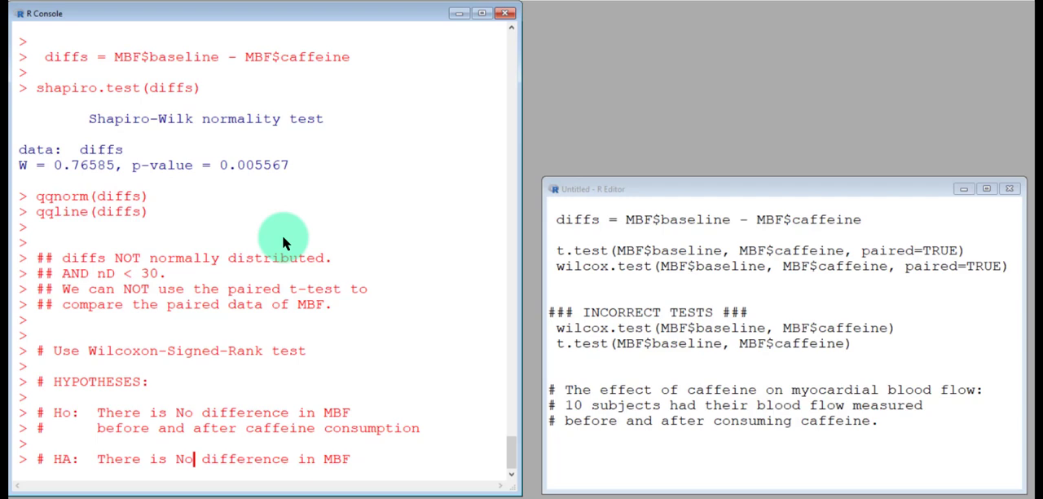
pyautogui.write('A')
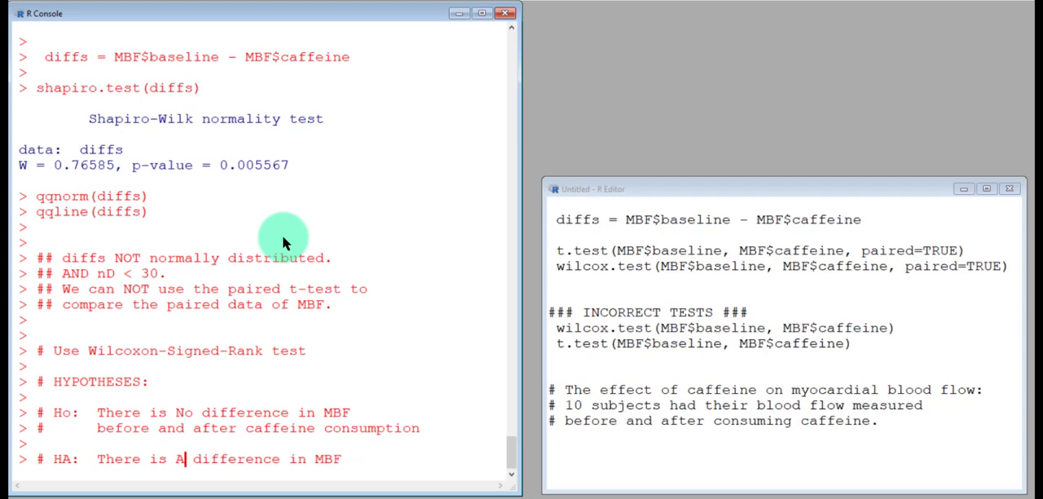
pyautogui.write('before and after caffeine consumption')
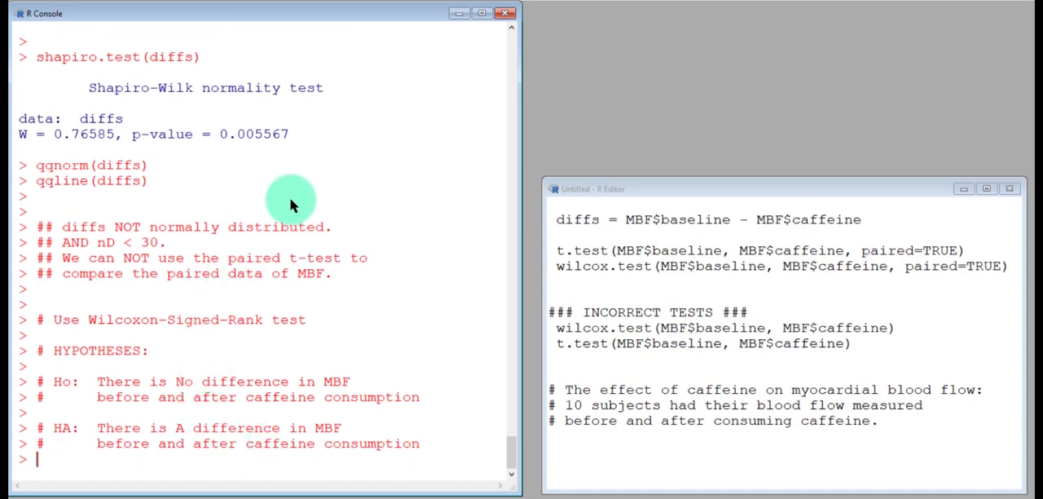
pyautogui.moveTo(327, 308)
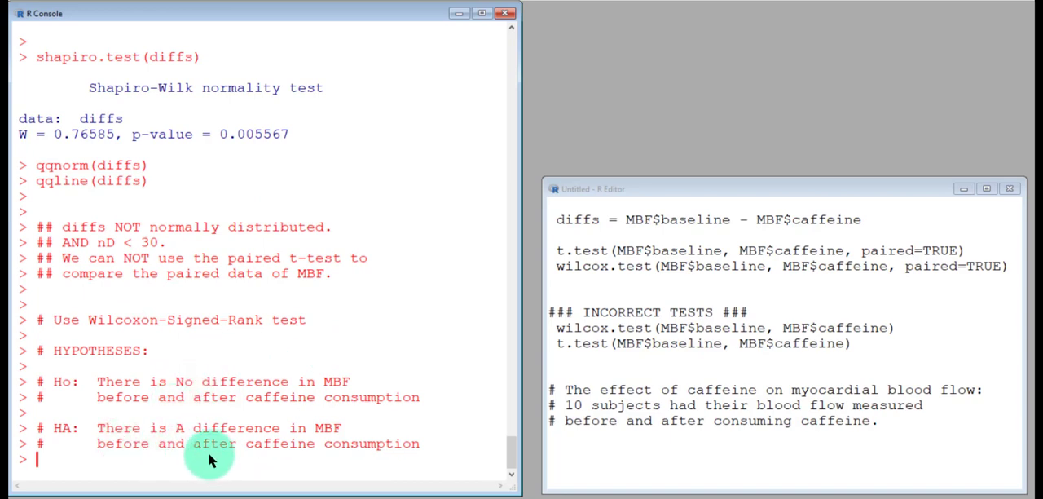
pyautogui.moveTo(294, 471)
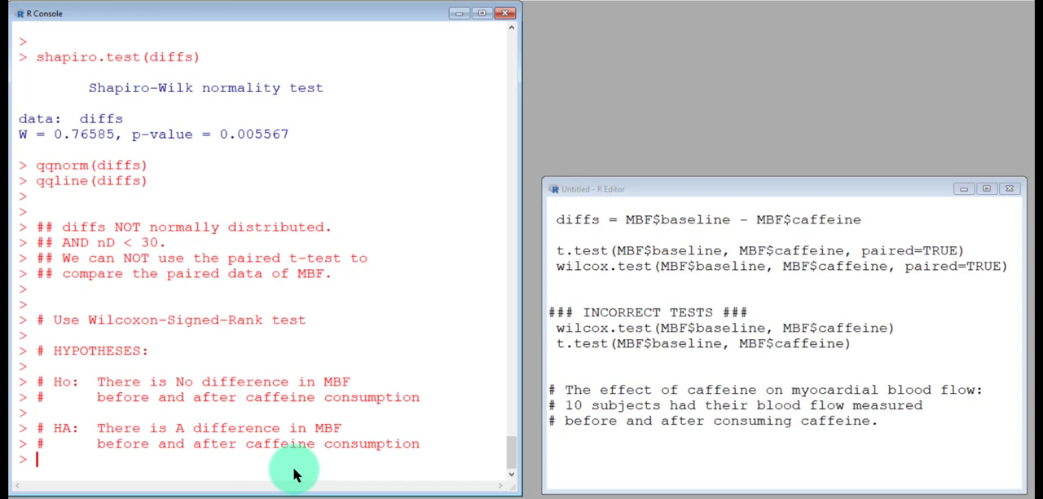
pyautogui.moveTo(261, 451)
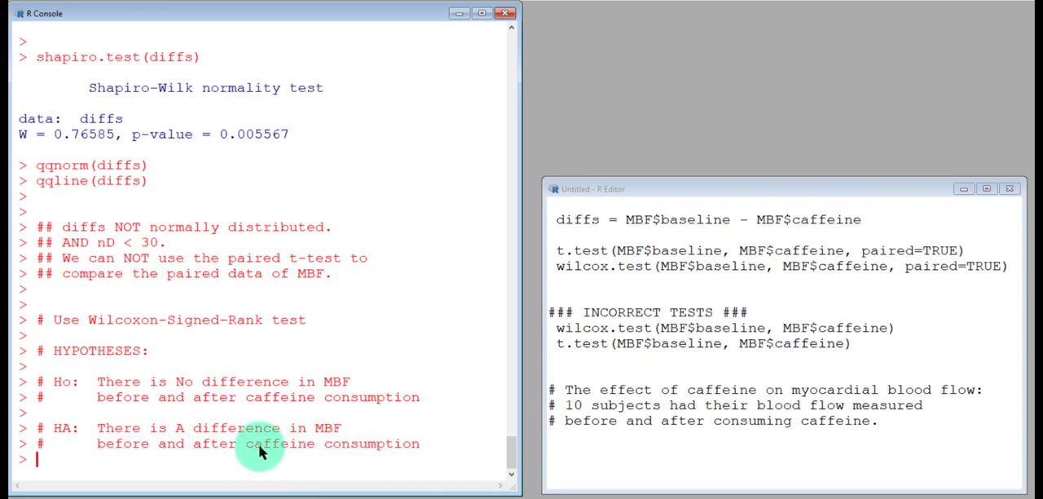
pyautogui.moveTo(306, 453)
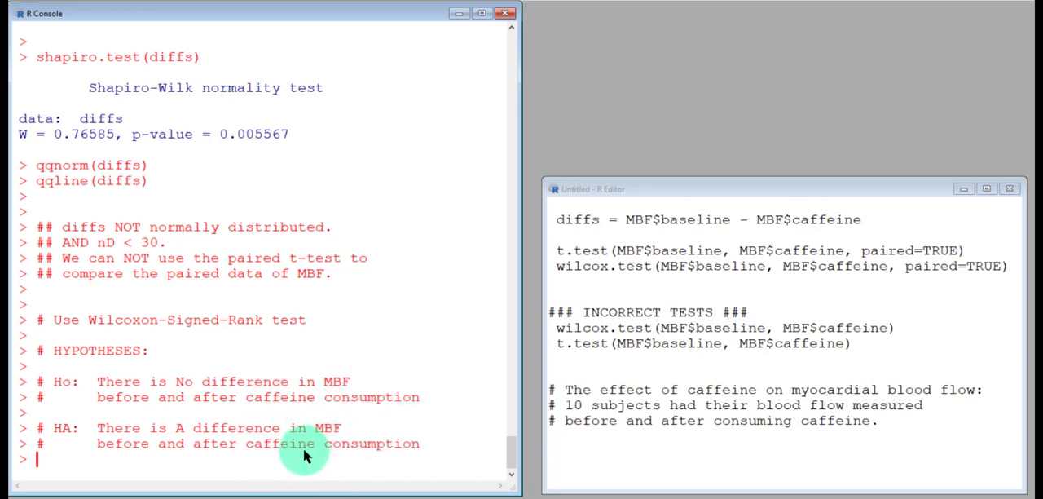
pyautogui.moveTo(302, 455)
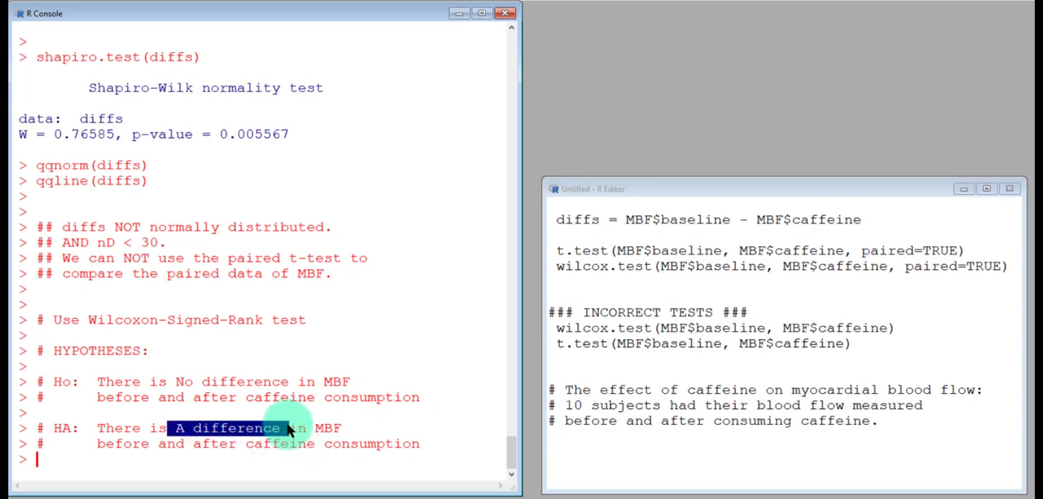
pyautogui.moveTo(308, 408)
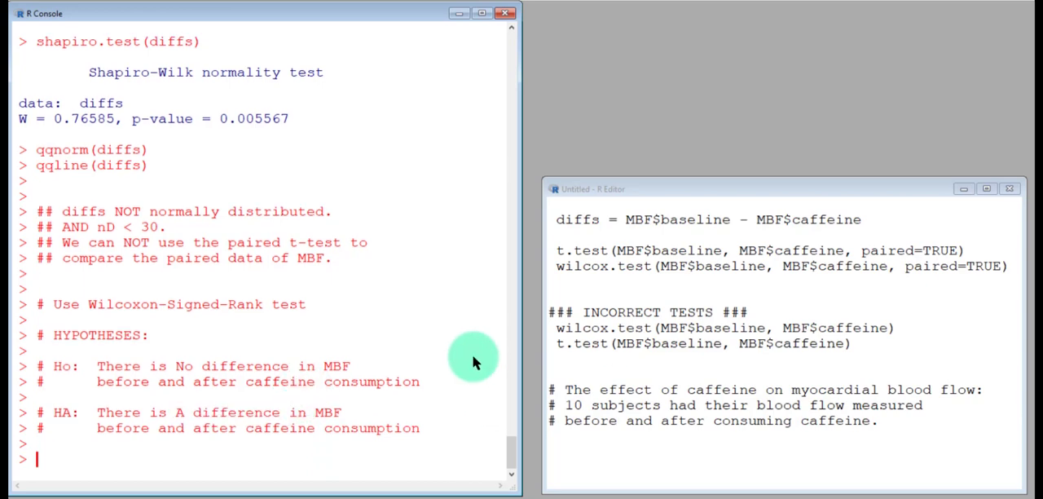
pyautogui.moveTo(457, 351)
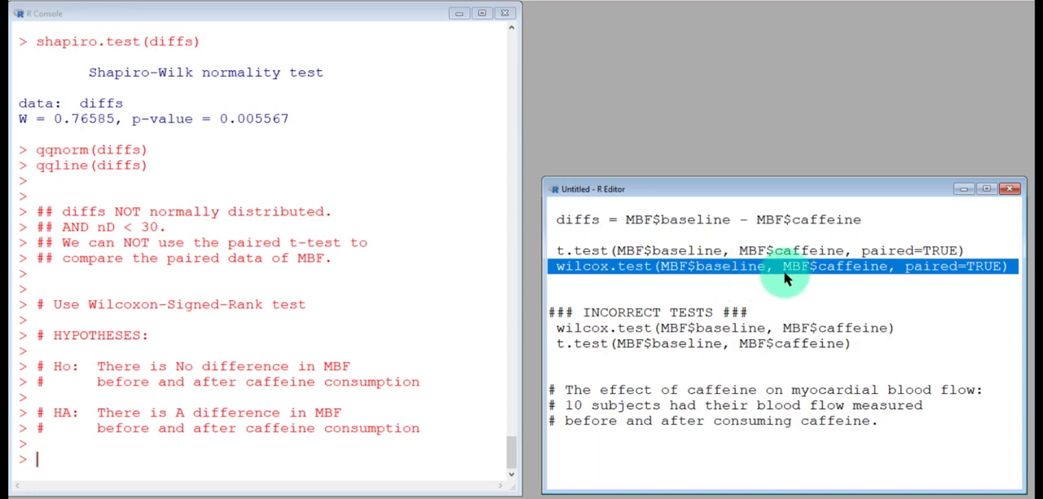
pyautogui.moveTo(774, 243)
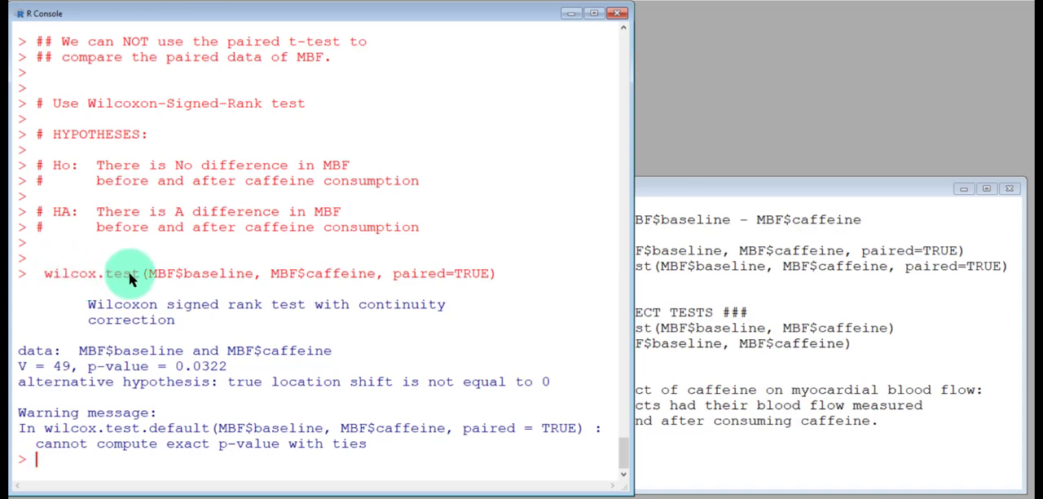
pyautogui.moveTo(228, 283)
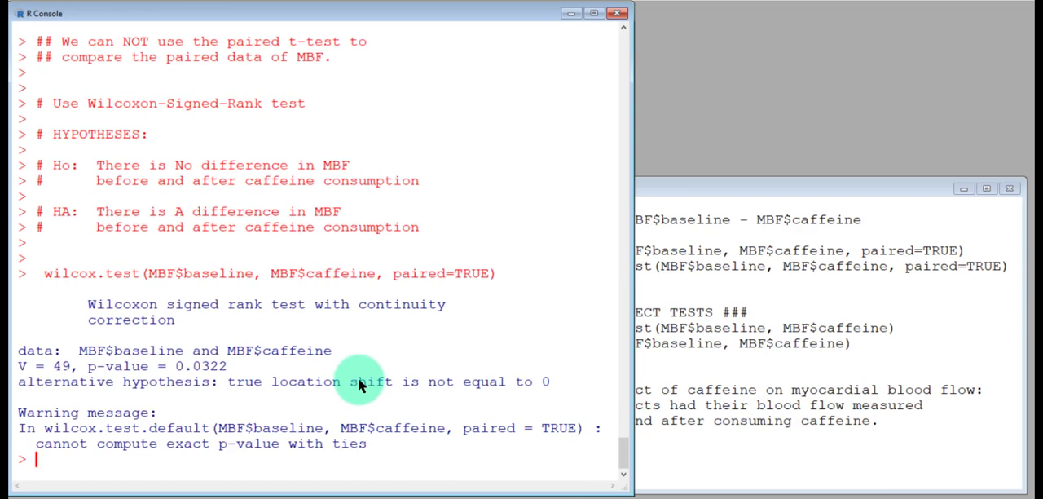
pyautogui.moveTo(375, 285)
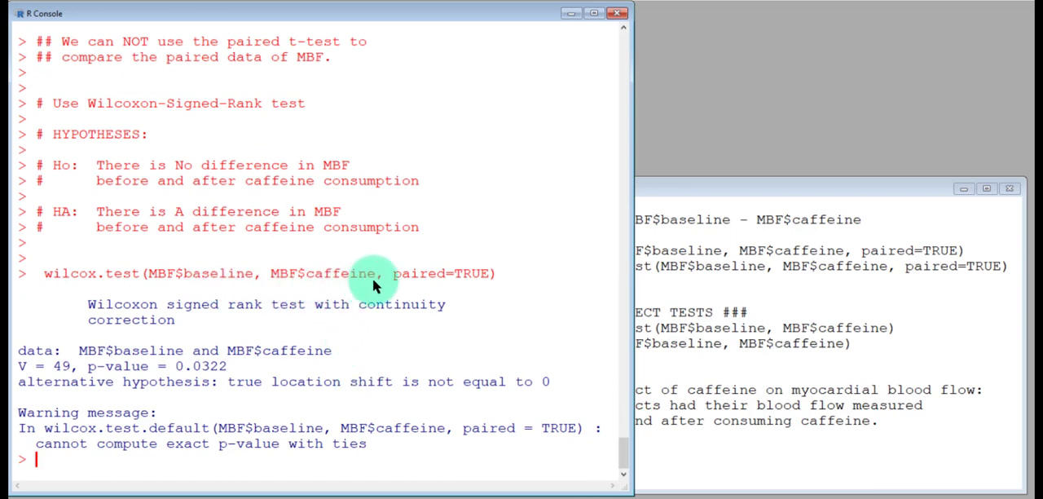
pyautogui.moveTo(378, 273); pyautogui.dragTo(488, 273)
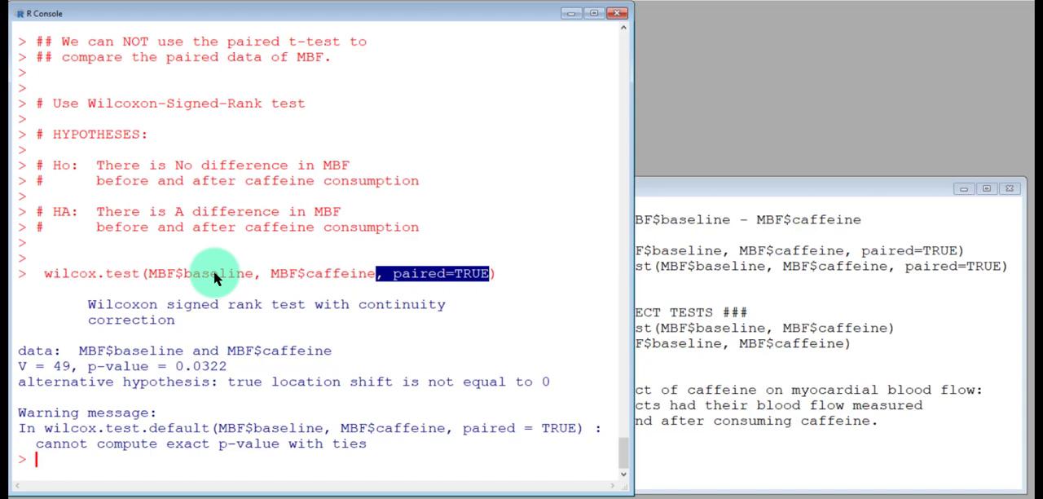
pyautogui.moveTo(320, 310)
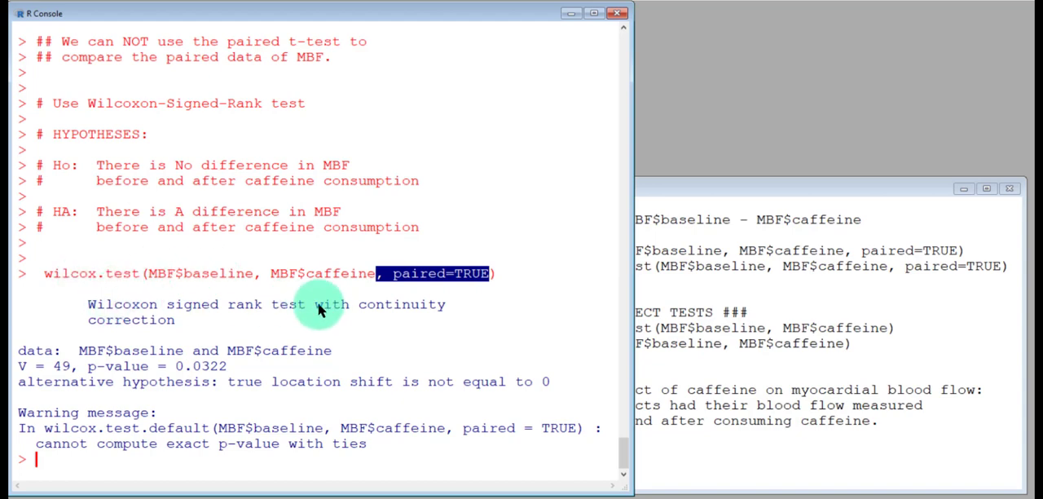
pyautogui.moveTo(126, 314)
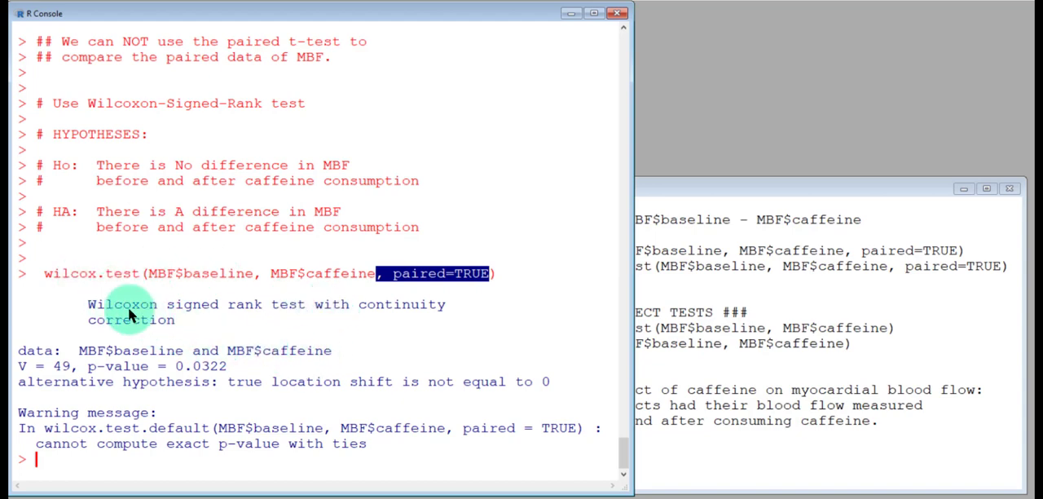
pyautogui.moveTo(257, 304)
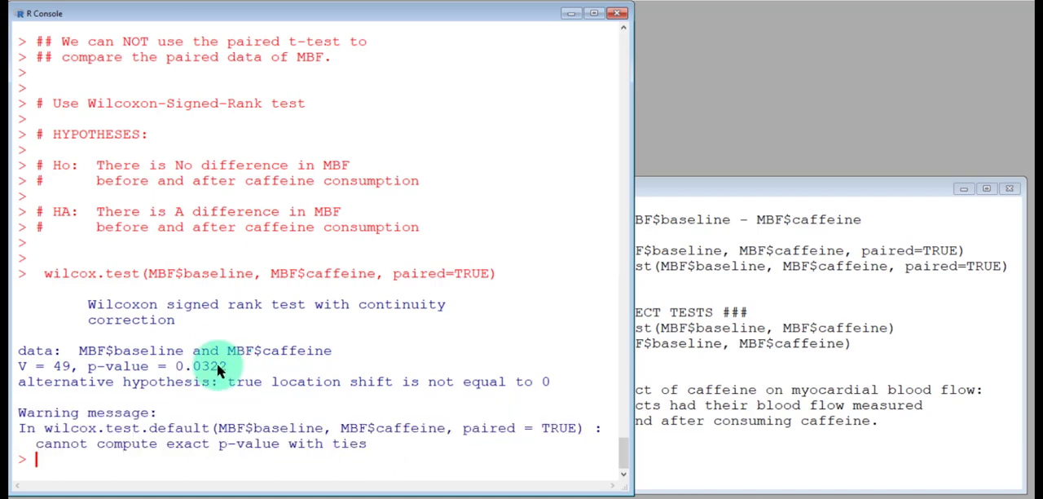
pyautogui.moveTo(88, 365); pyautogui.dragTo(236, 365)
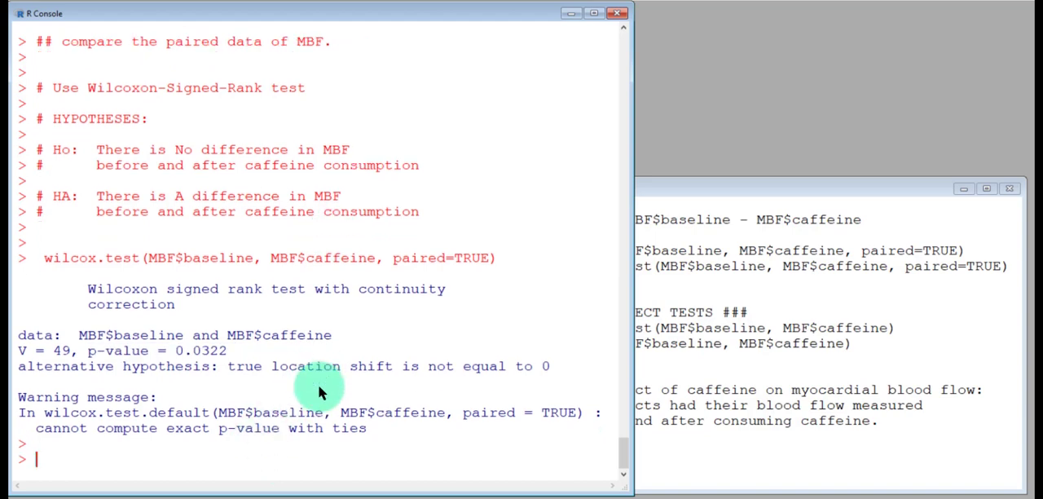
# Comment that p-value = 0.0322 < 0.05, so reject the null hypothesis
pyautogui.write('# p-value = 0.0322')
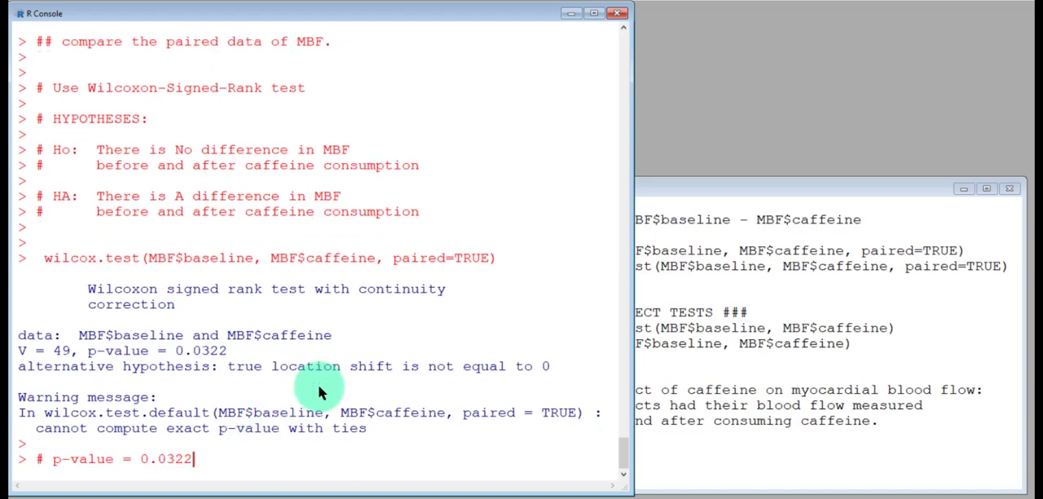
pyautogui.write('<  alpha =')
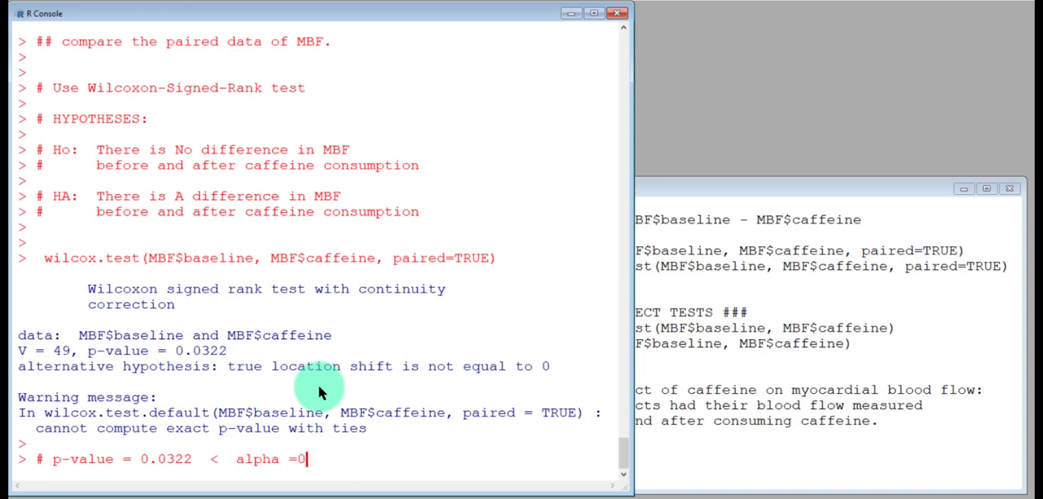
pyautogui.write('05.')
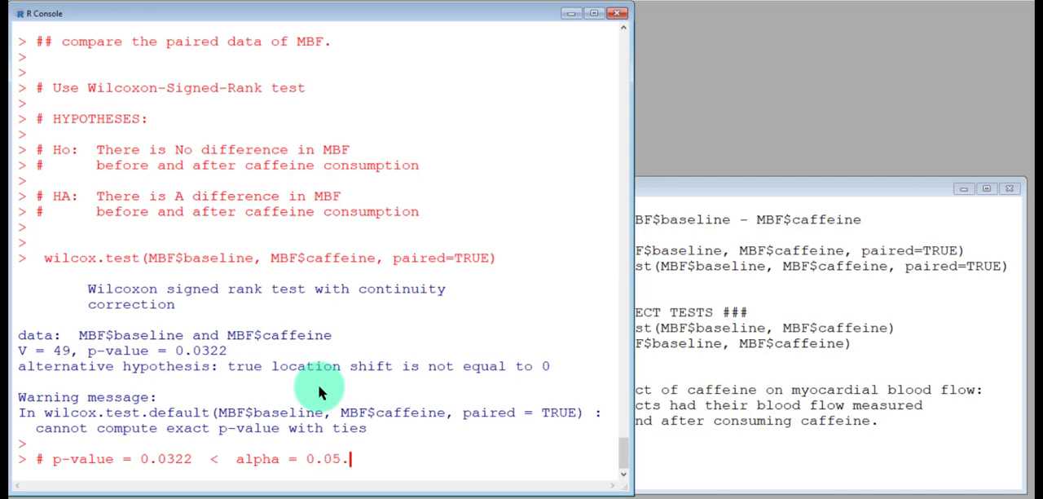
pyautogui.write('Reject n')
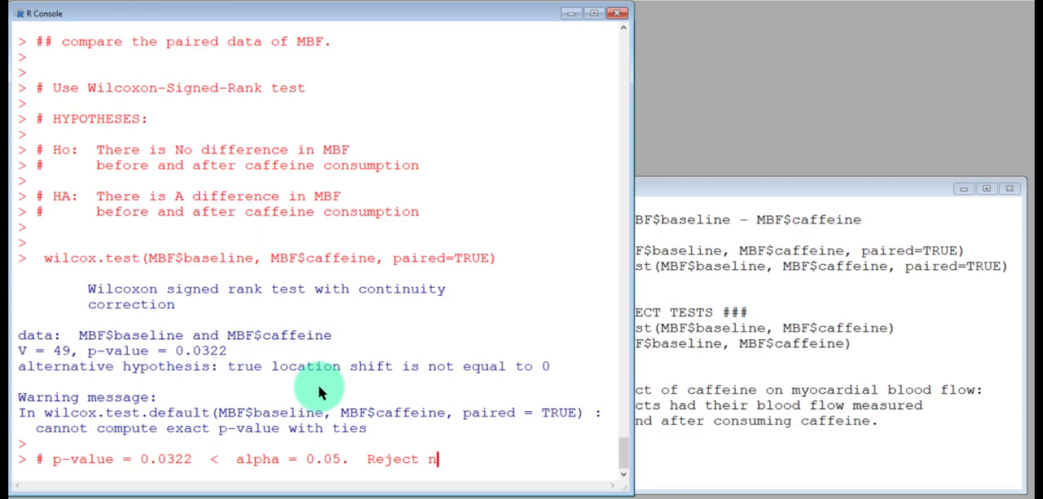
pyautogui.write('ull hypothesis.')
pyautogui.write('#')
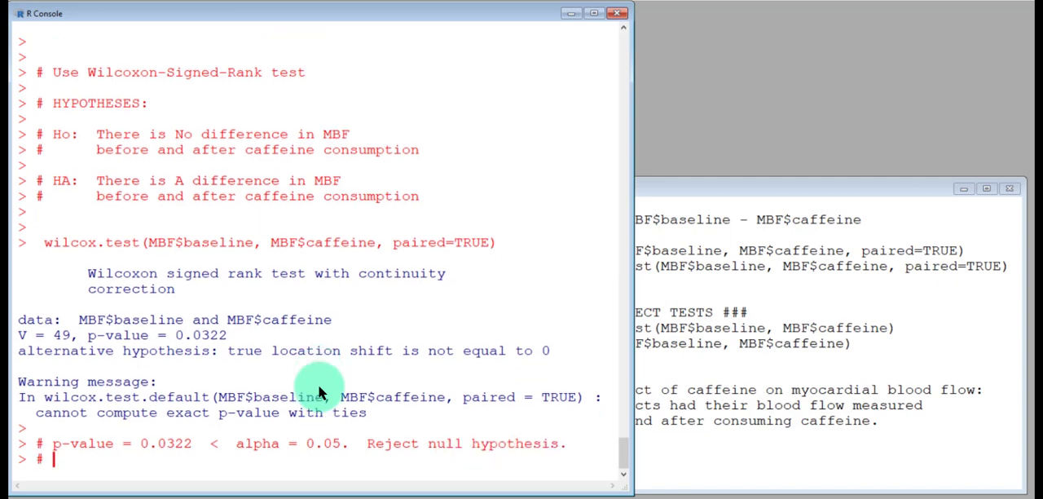
# Comment the interpretation: There is A difference in MBF before and after caffeine consumption
pyautogui.write('There is')
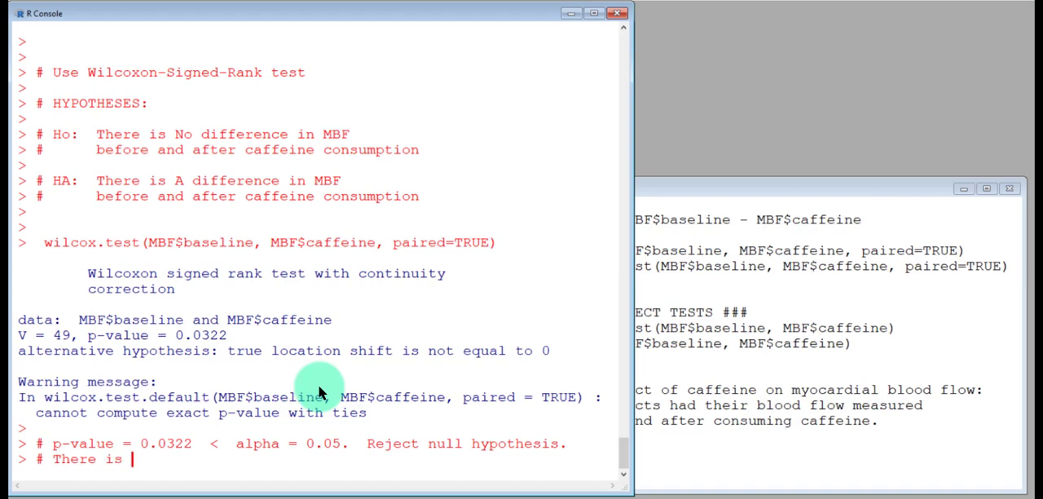
pyautogui.write('evidence')
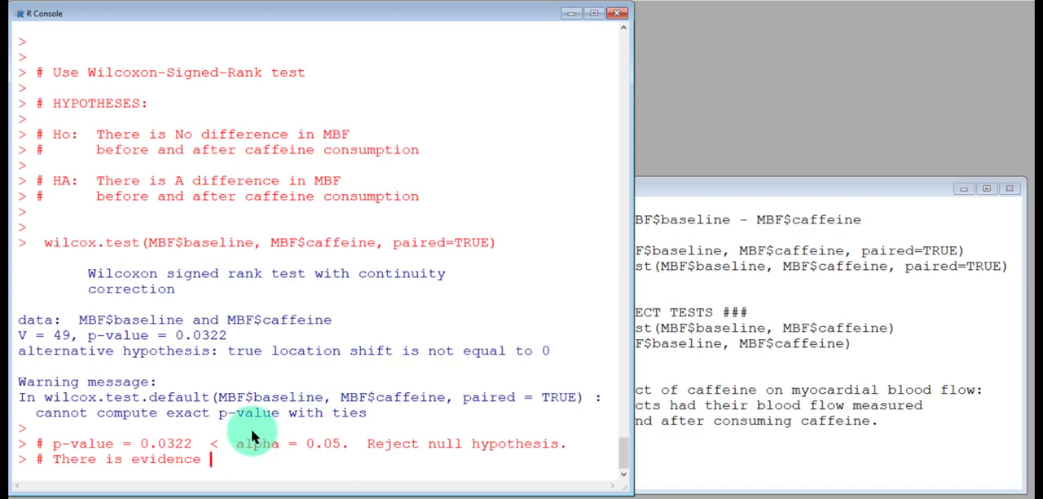
pyautogui.write('There is A difference in MBF')
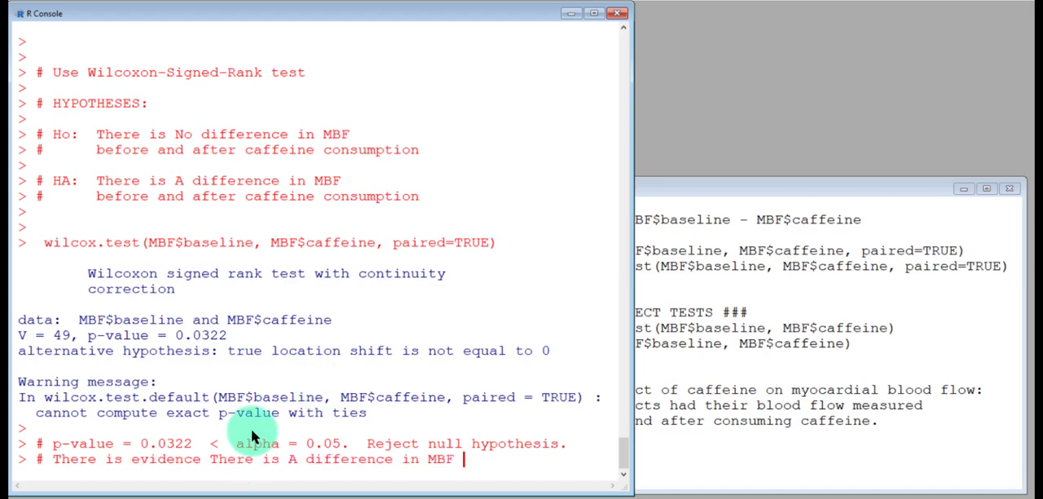
pyautogui.moveTo(416, 200)
pyautogui.write('#')
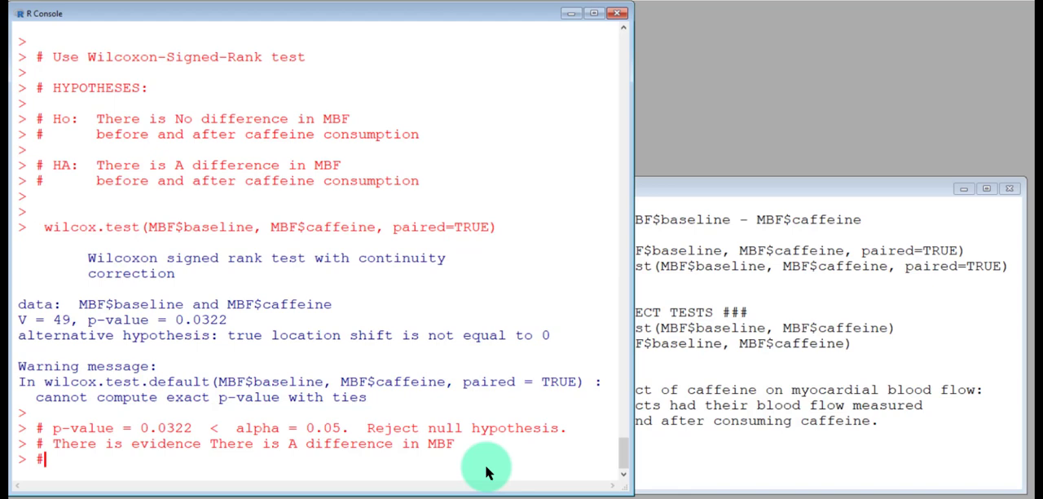
pyautogui.write('before and after caffeine consumption.')
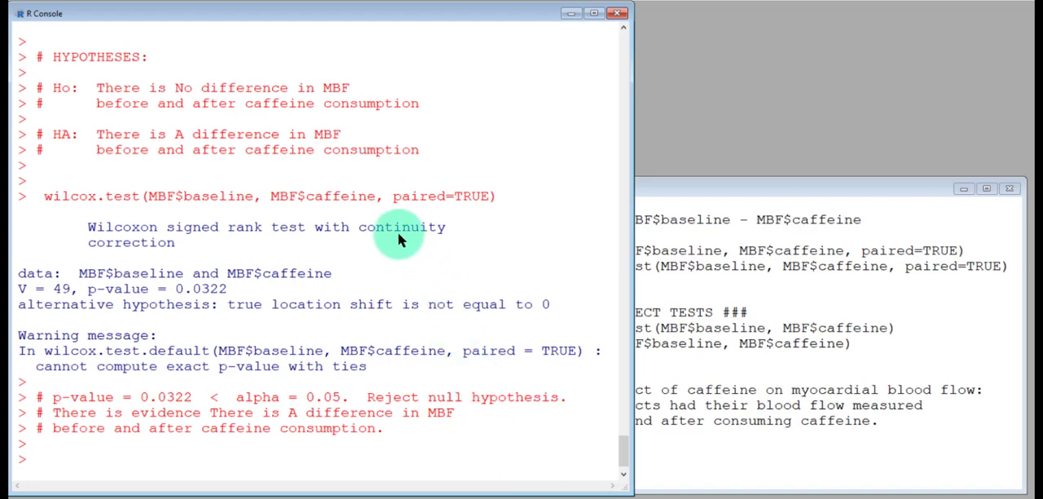
pyautogui.moveTo(390, 191)
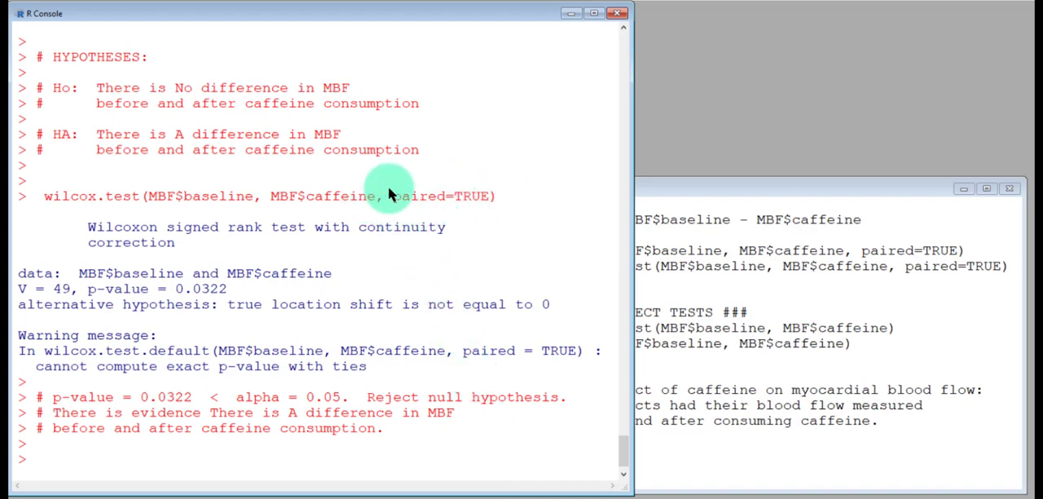
pyautogui.moveTo(423, 210)
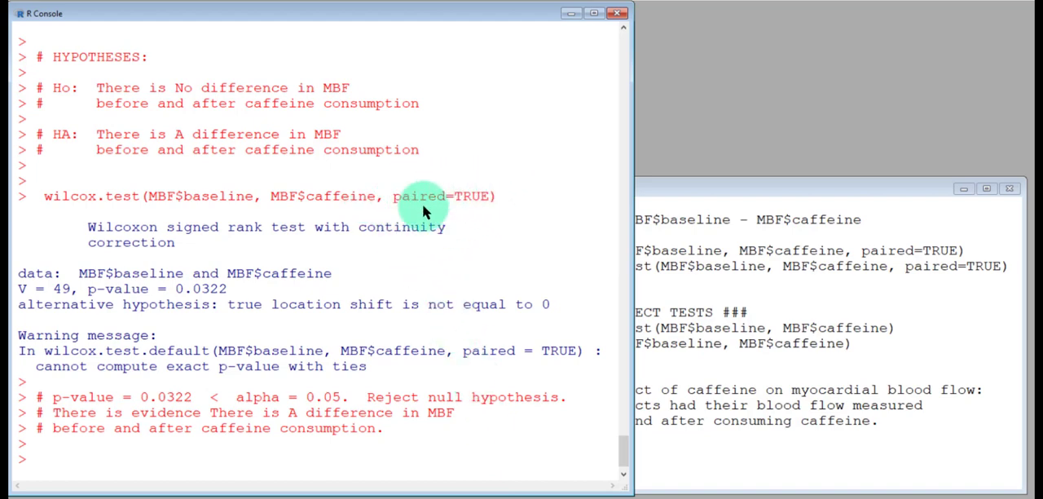
pyautogui.moveTo(432, 194)
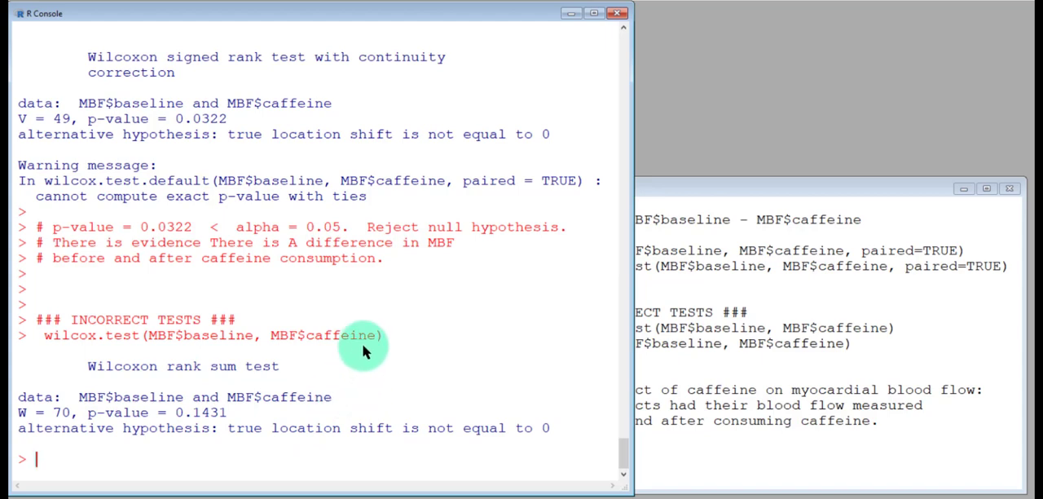
# Annotate the rank-sum test with a '# WMW 7.10 - independent samples' comment mentioning paired
pyautogui.write('# WMW test from ch.')
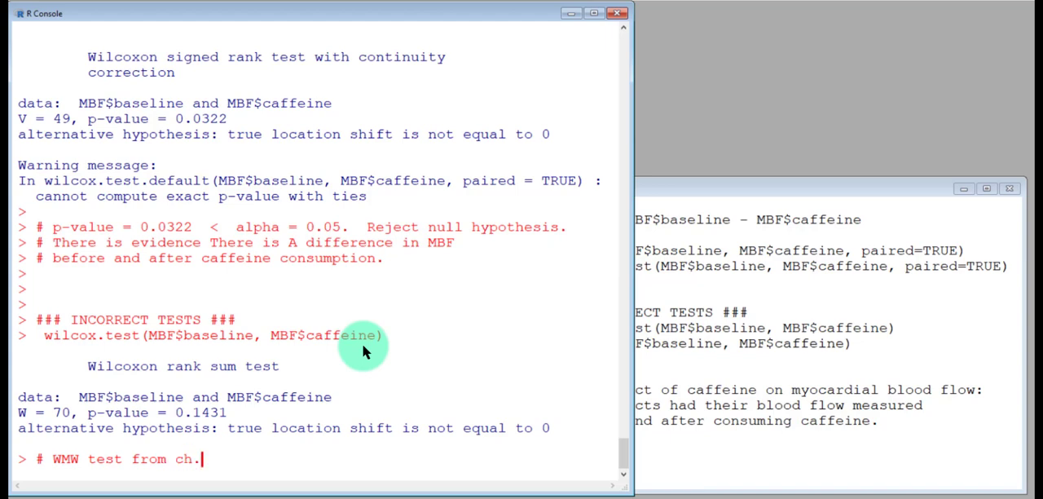
pyautogui.write('7.10')
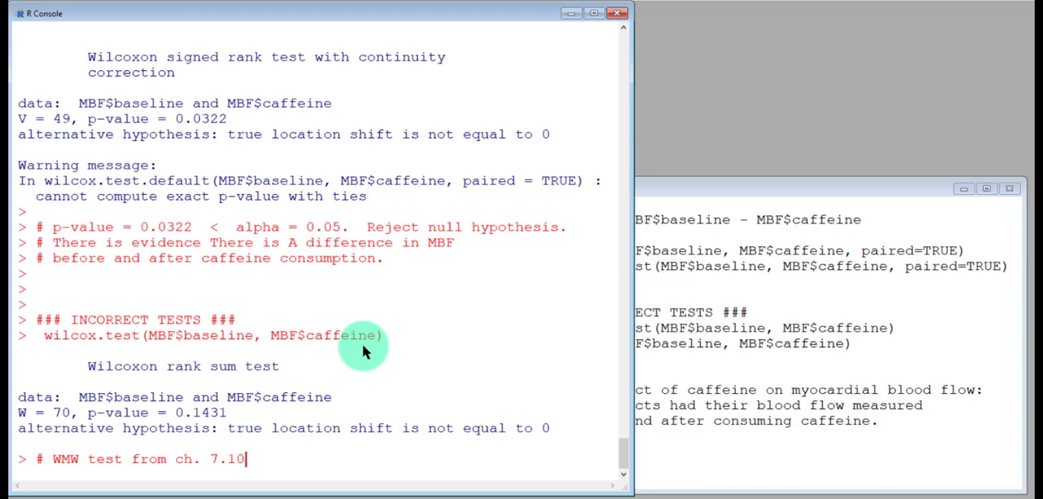
pyautogui.write('-')
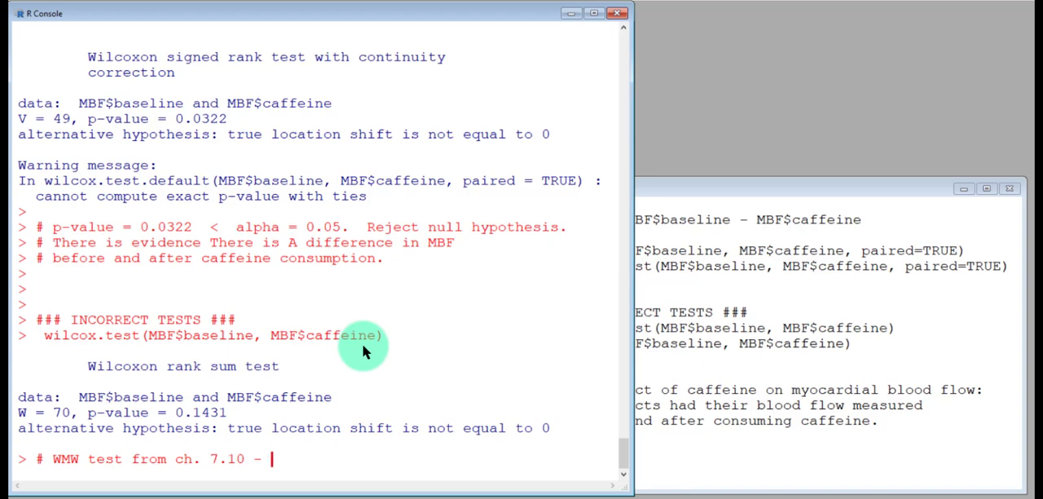
pyautogui.write('independent')
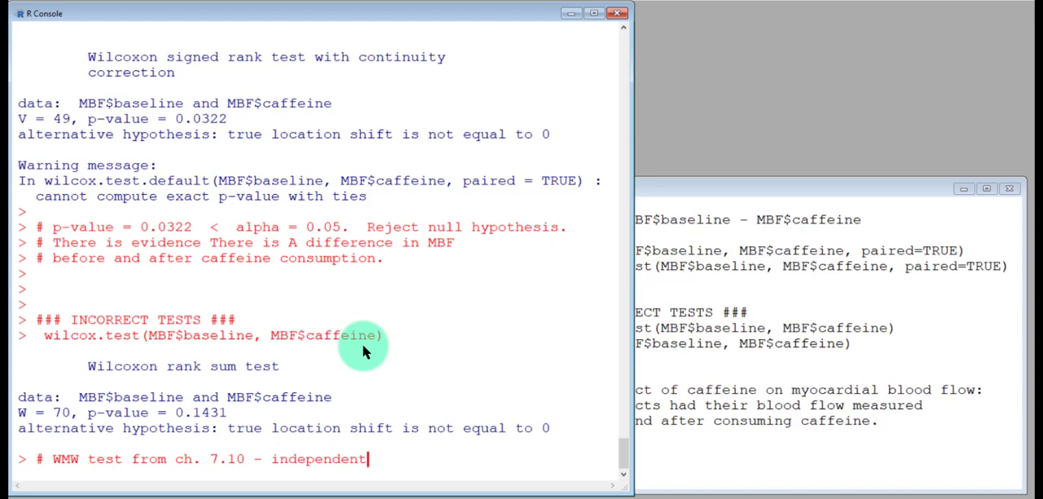
pyautogui.write('samples (not')
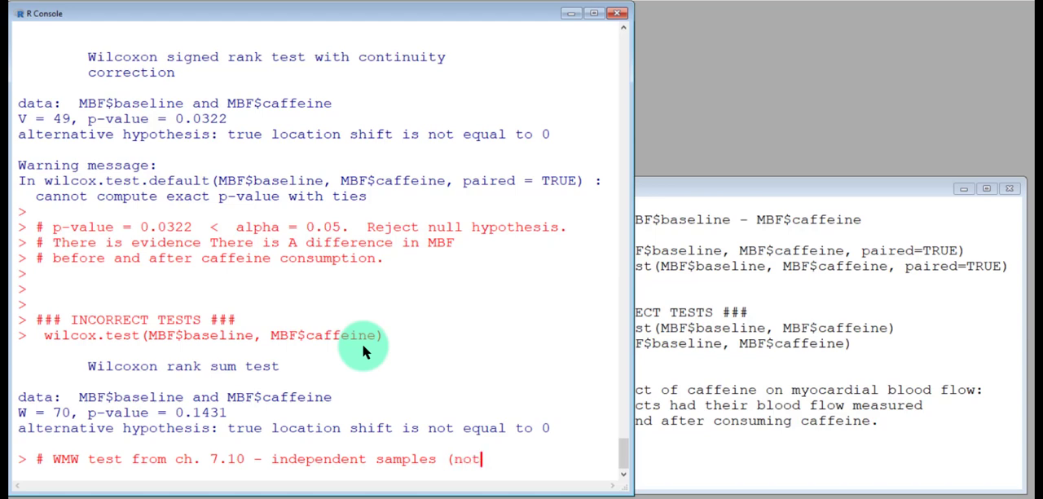
pyautogui.write('paired')
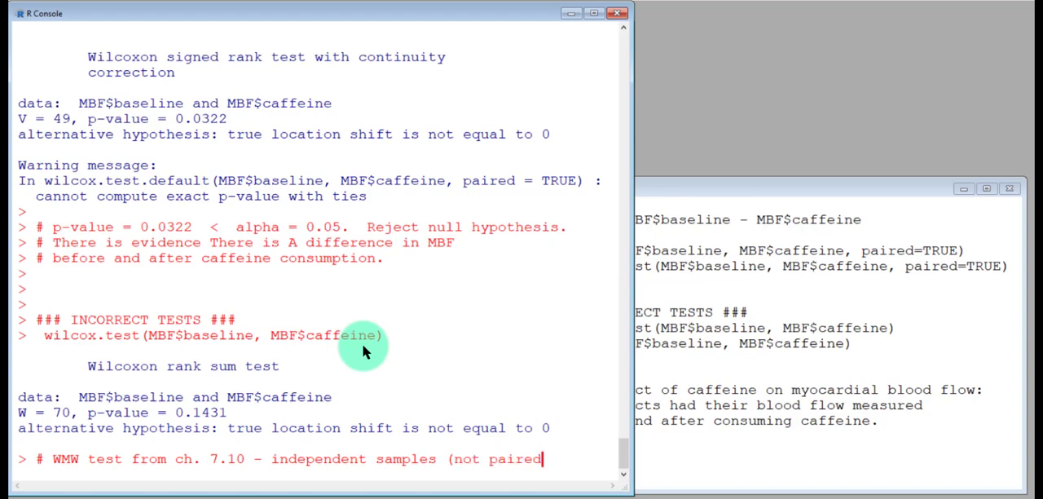
pyautogui.write(')')
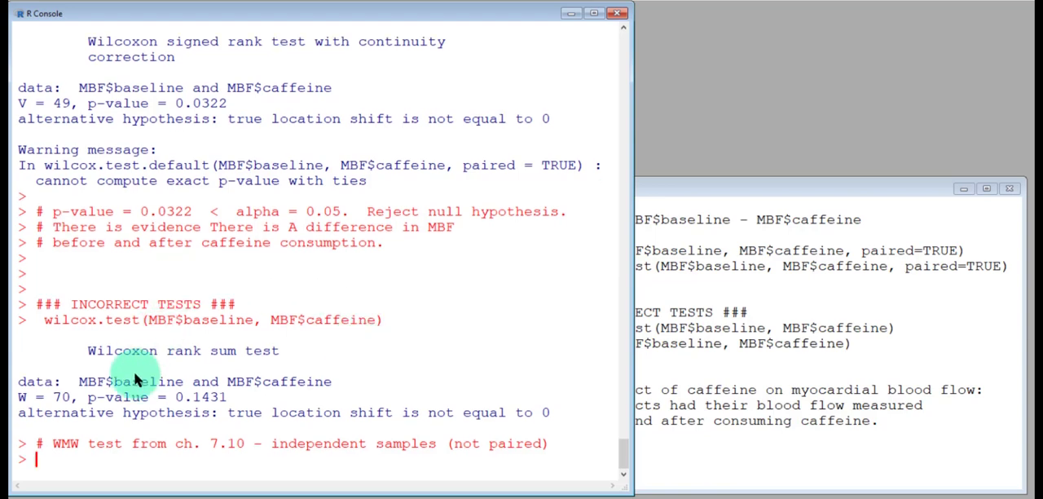
pyautogui.moveTo(184, 429)
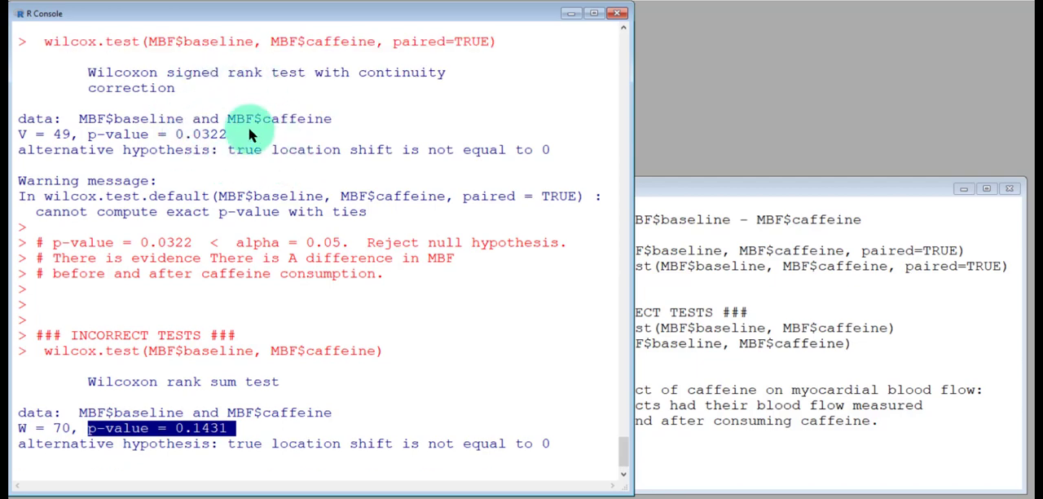
pyautogui.moveTo(171, 168)
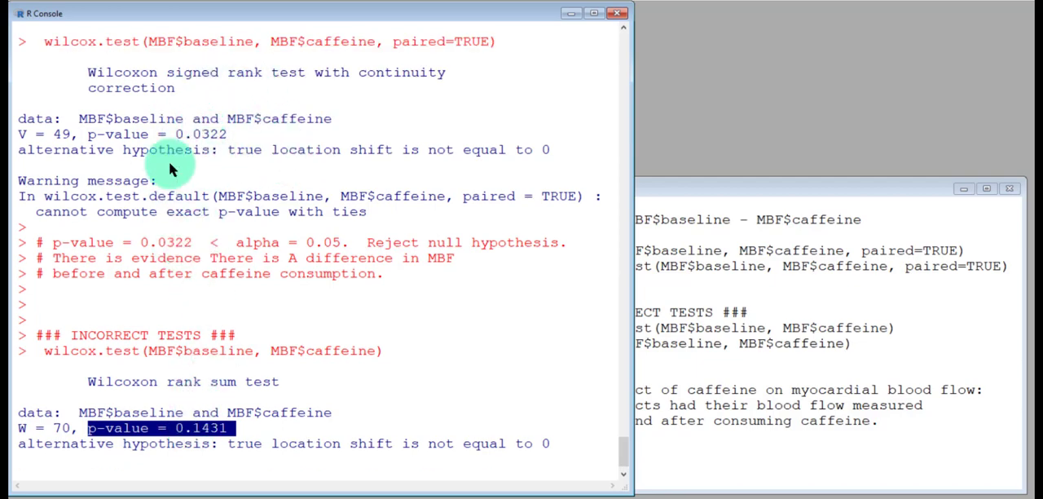
pyautogui.moveTo(238, 410)
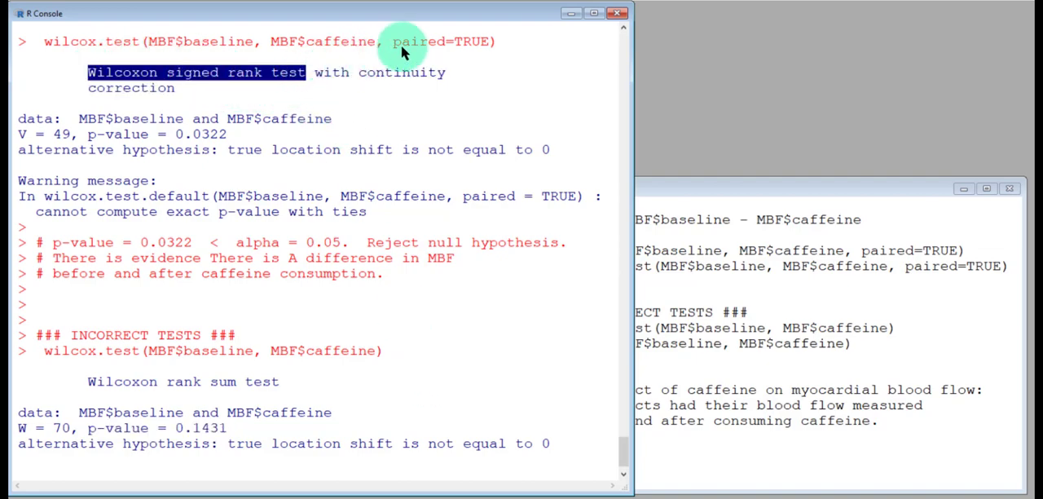
pyautogui.moveTo(439, 56)
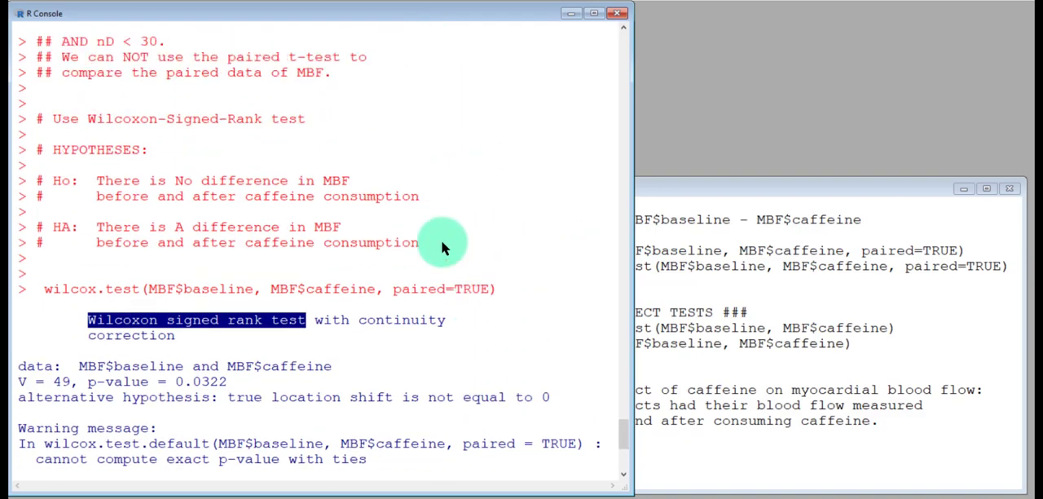
pyautogui.scroll(-3)
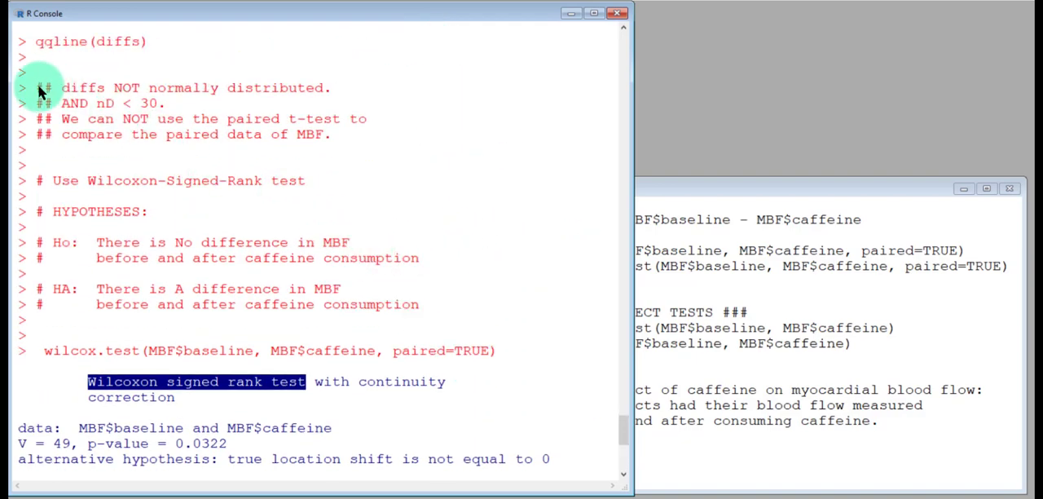
pyautogui.moveTo(36, 88); pyautogui.dragTo(330, 134)
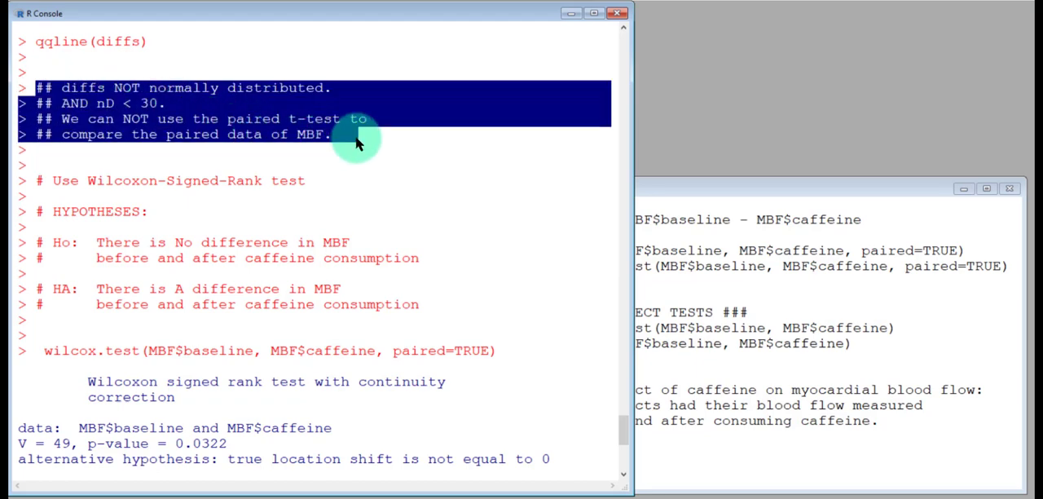